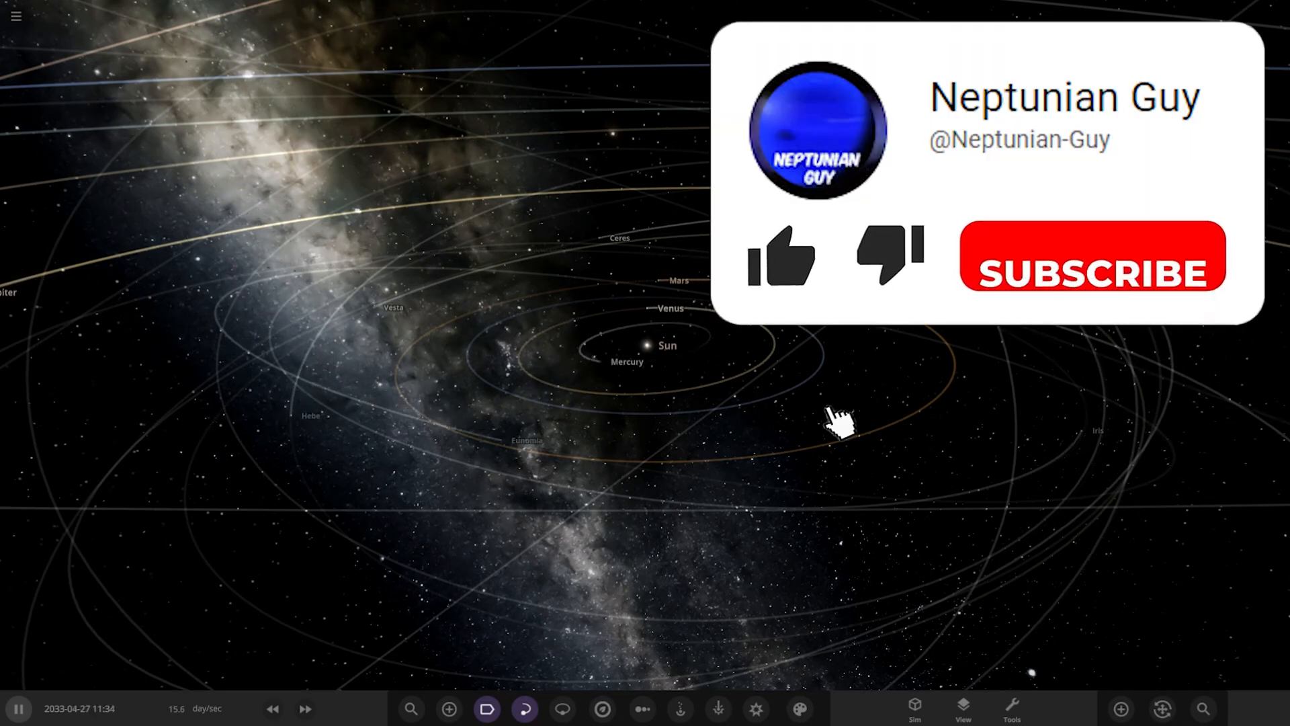
Step: Open the community Workshop from the main menu
left_click(780, 256)
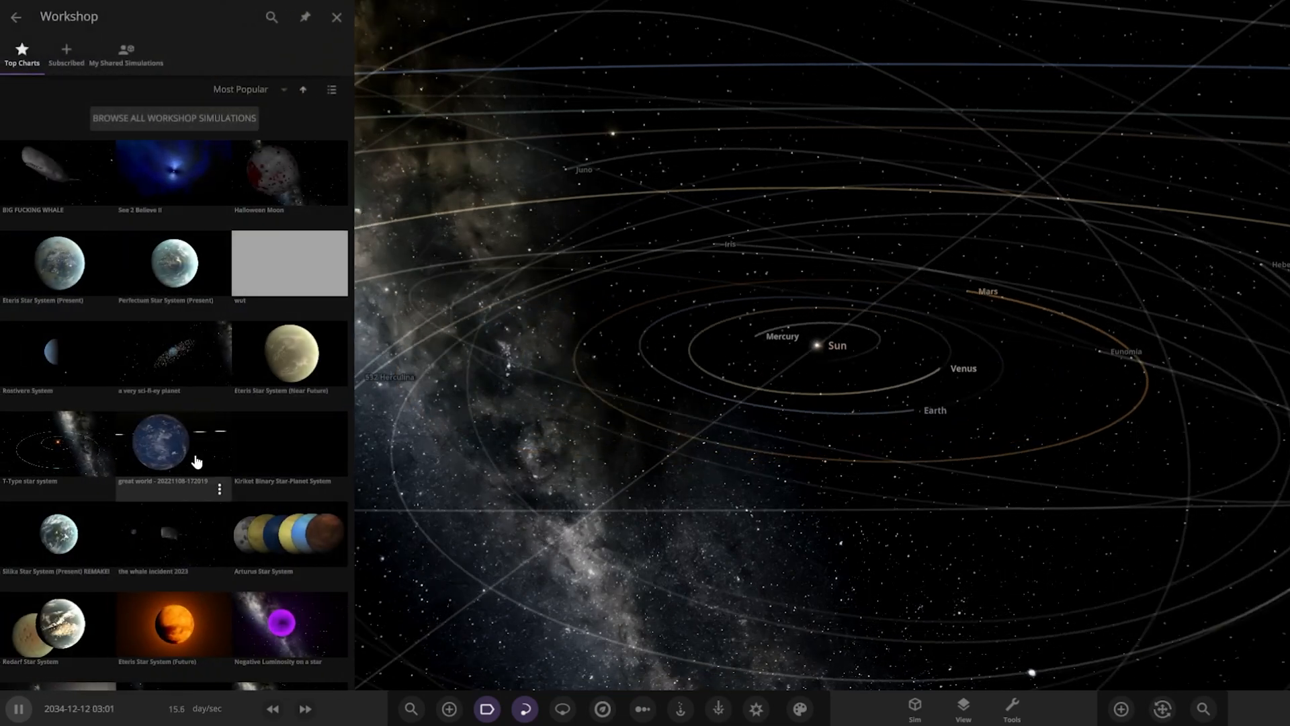
Step: Load the Halifax simulation from the Workshop's Subscribed list
left_click(125, 56)
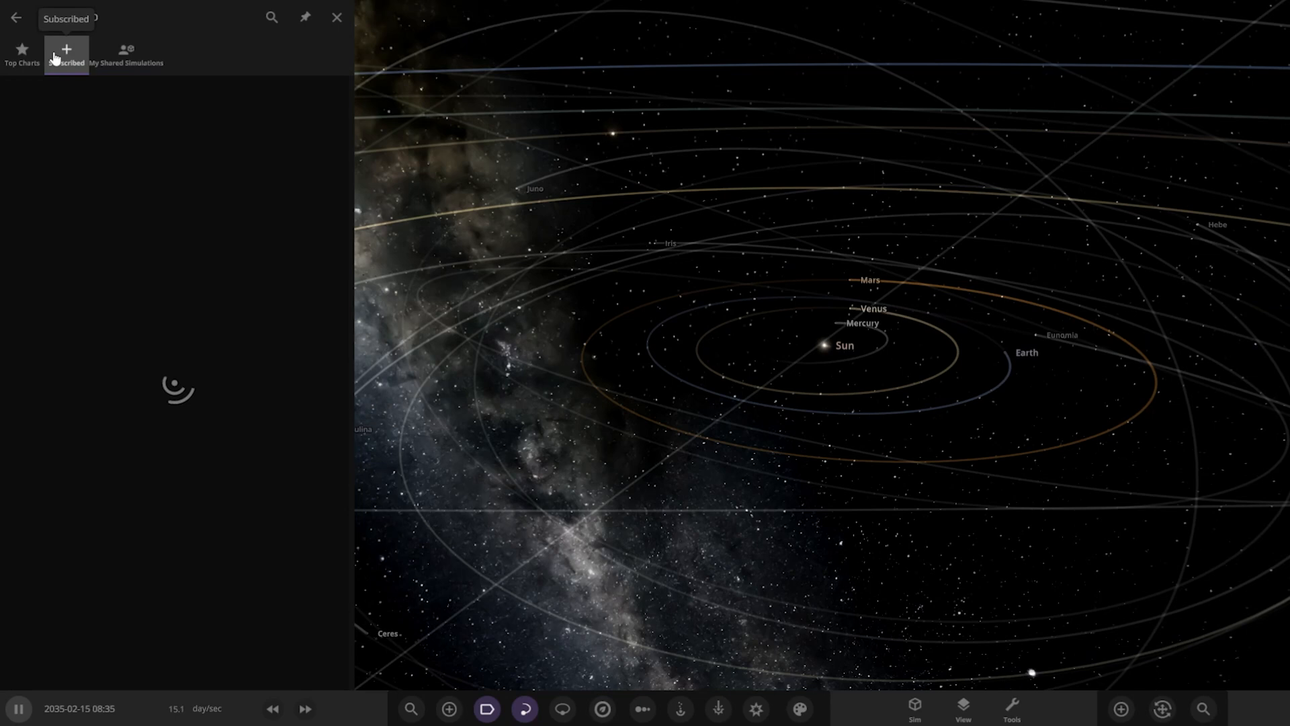
left_click(125, 53)
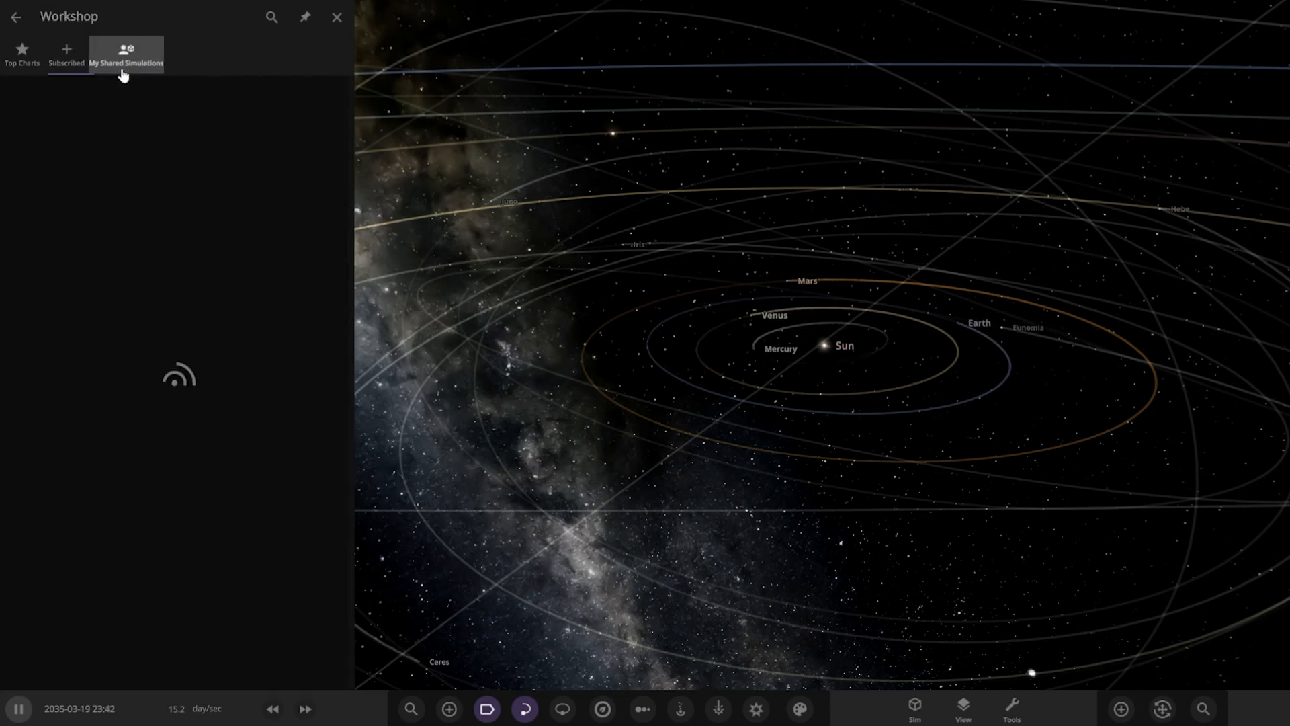
left_click(66, 54)
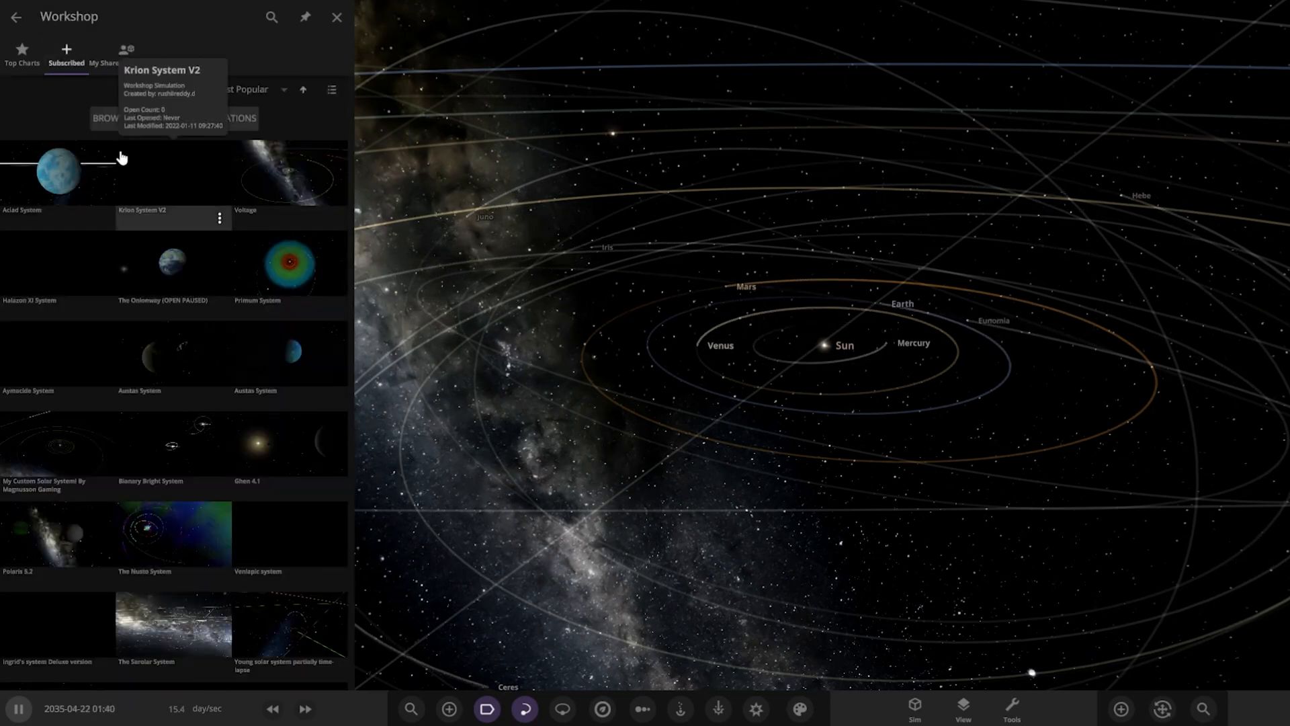
scroll("down", 3)
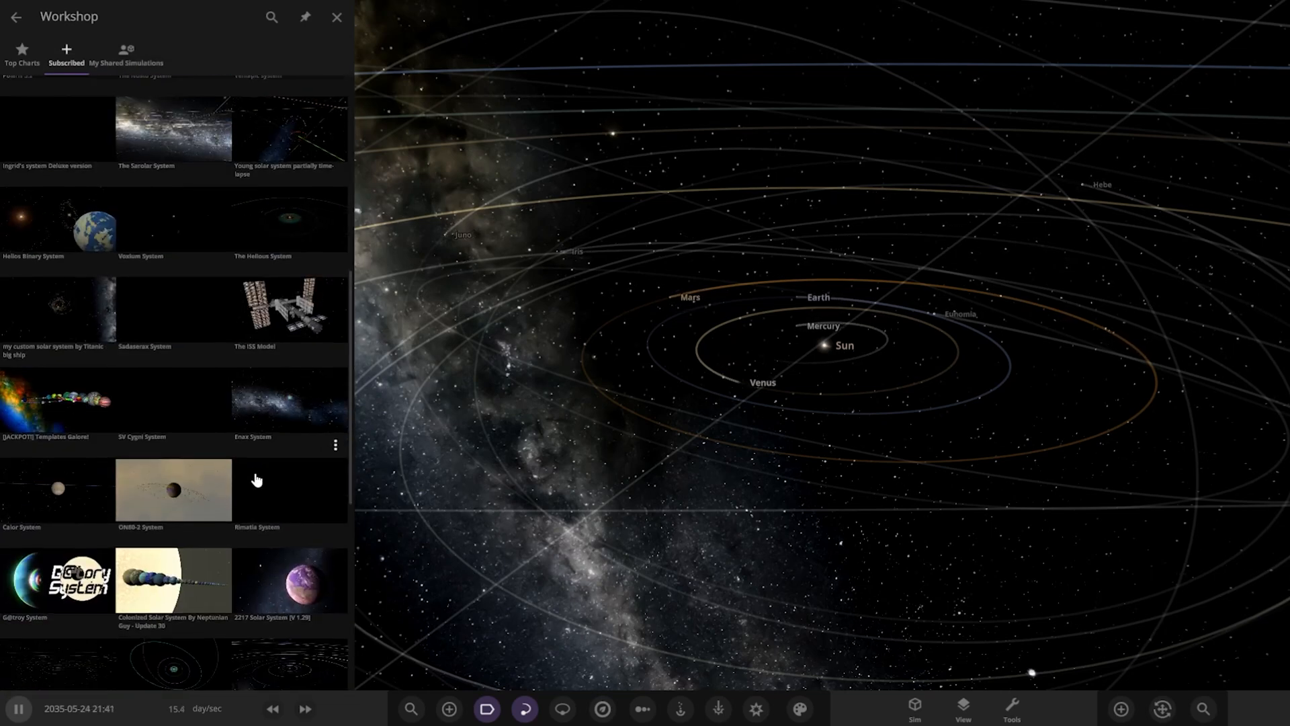
scroll("down", 3)
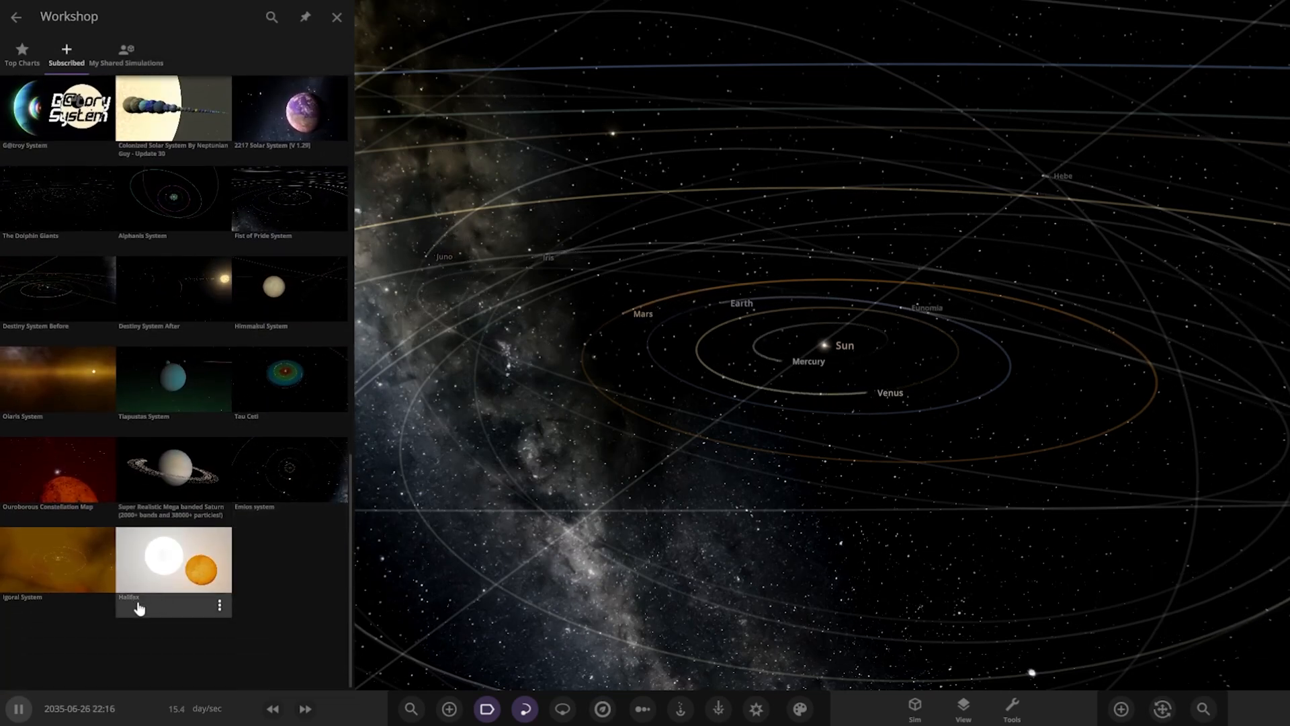
left_click(336, 16)
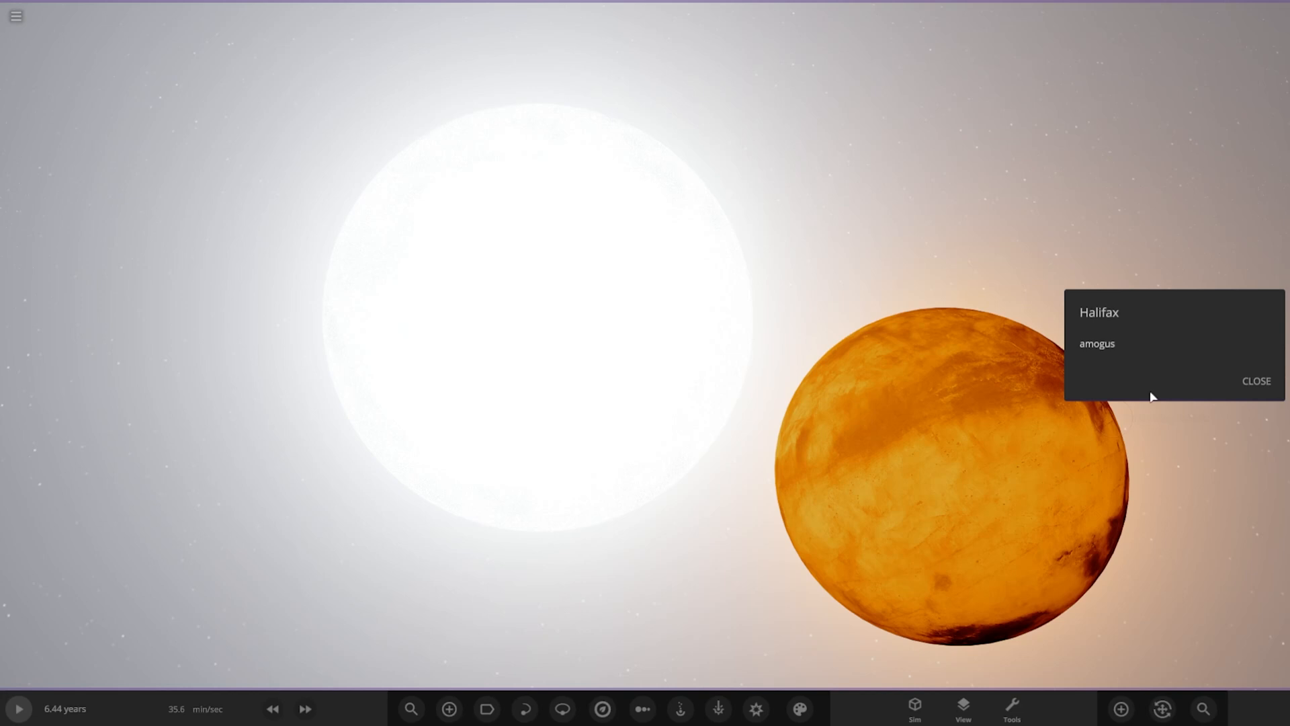
Step: Show the Halifax star's full Overview properties: 1.14 solar masses, 8057 K, luminosity 3.82
left_click(1257, 381)
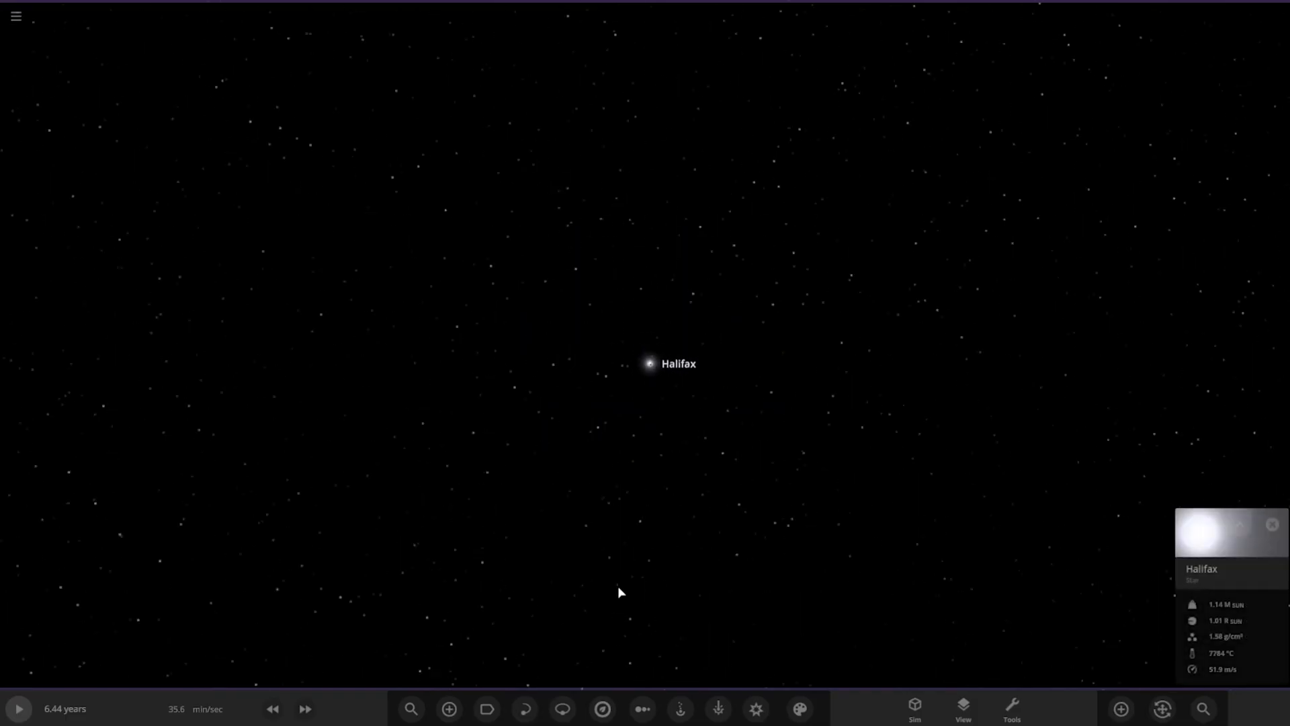
left_click(561, 709)
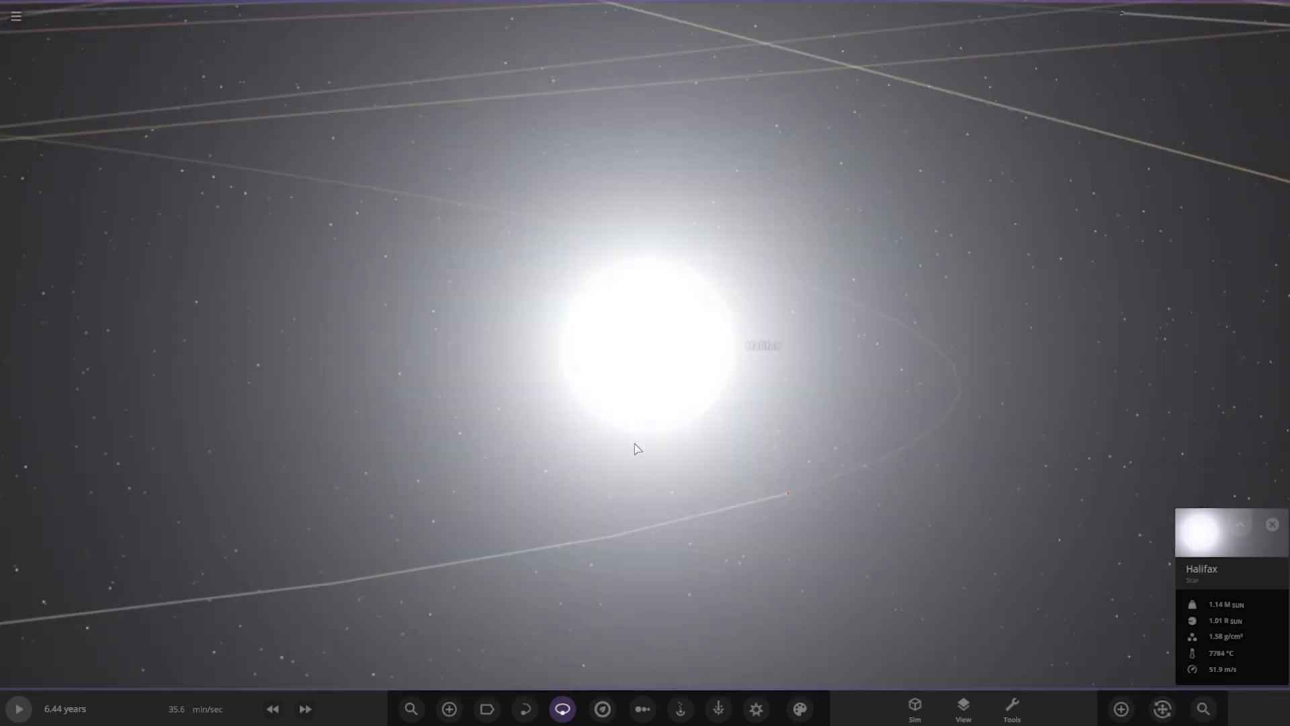
left_click(1230, 531)
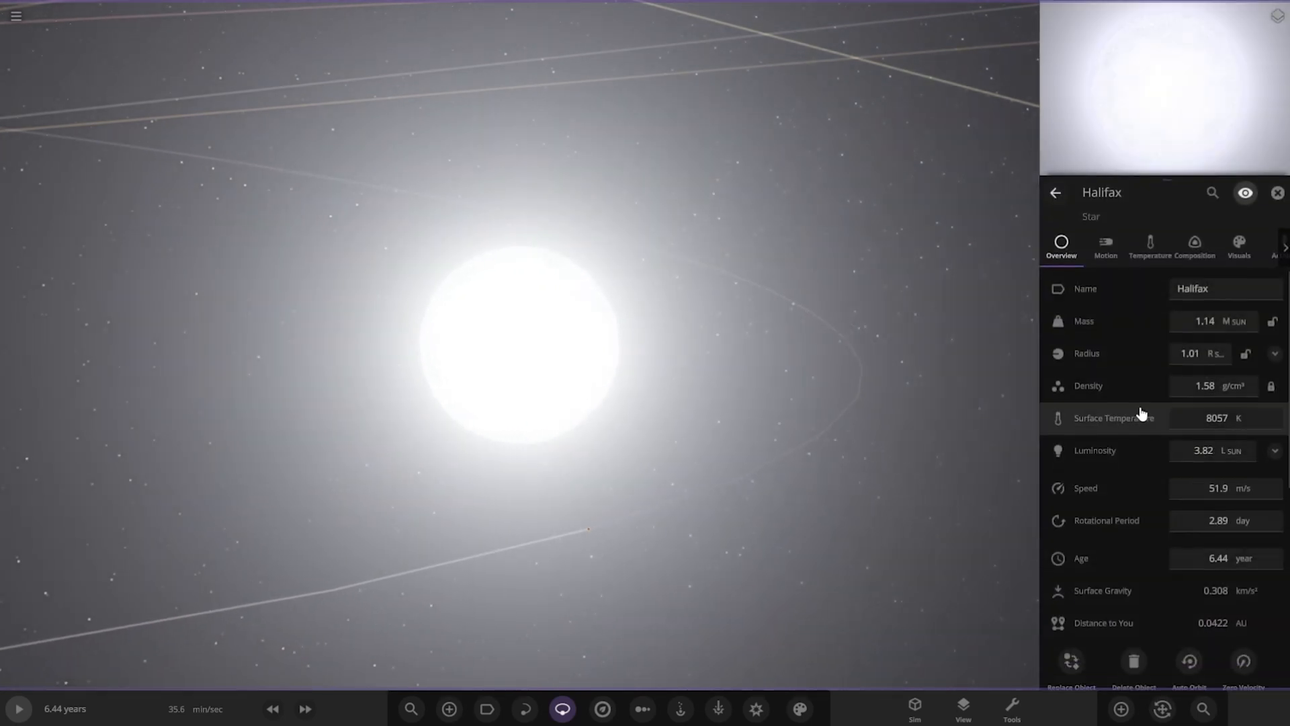
mouse_move(1140, 417)
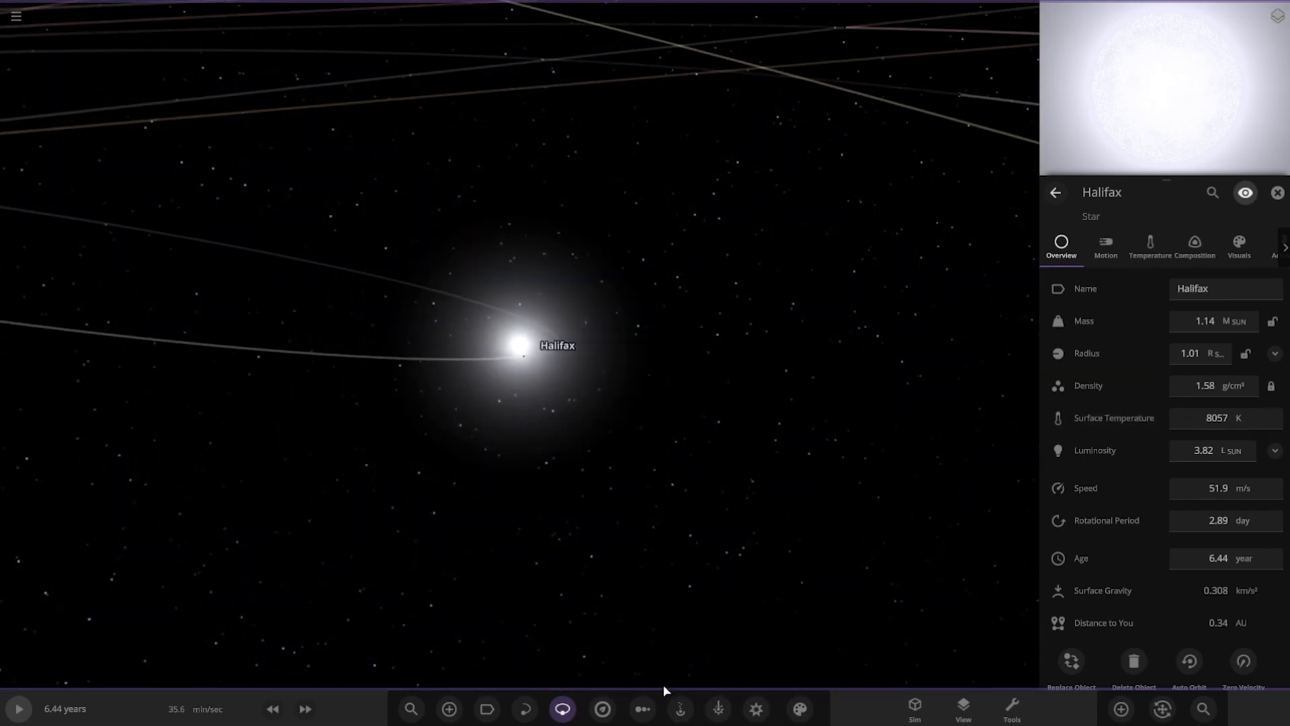
left_click(602, 708)
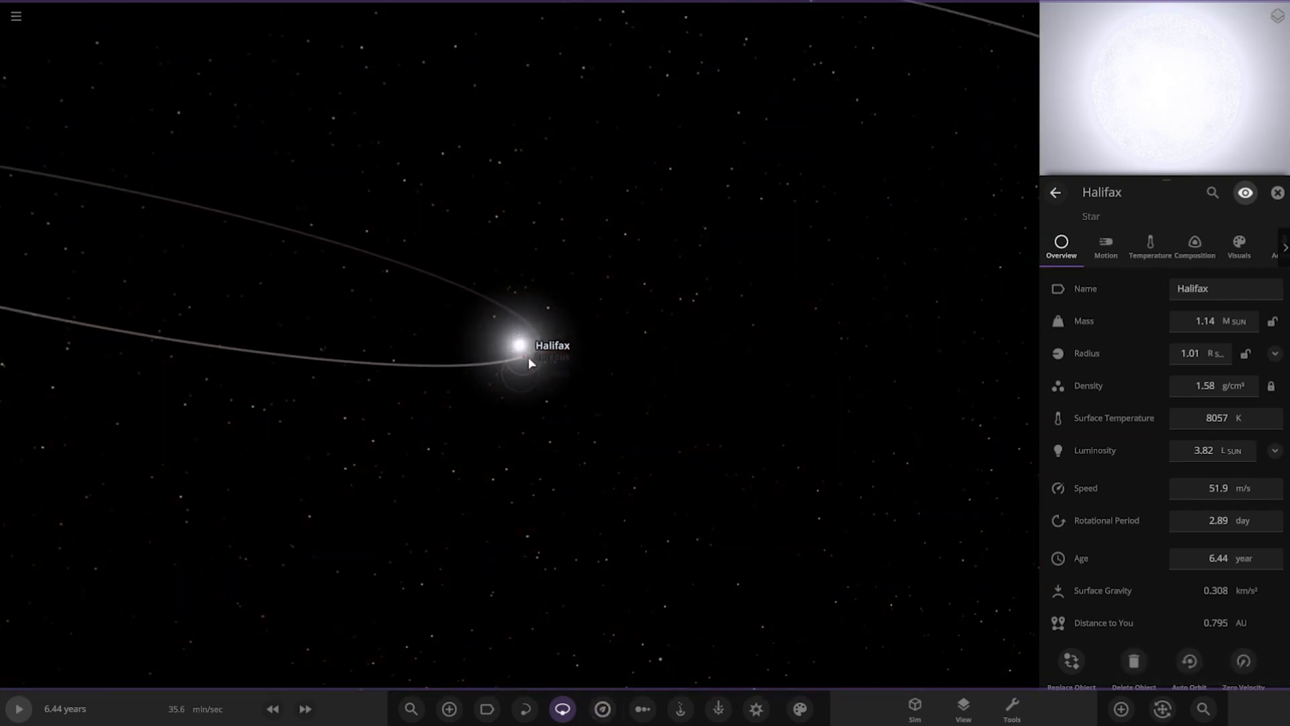
Step: Inspect the planet Aureous, then show a Halifax Ring Particle's properties
left_click(527, 362)
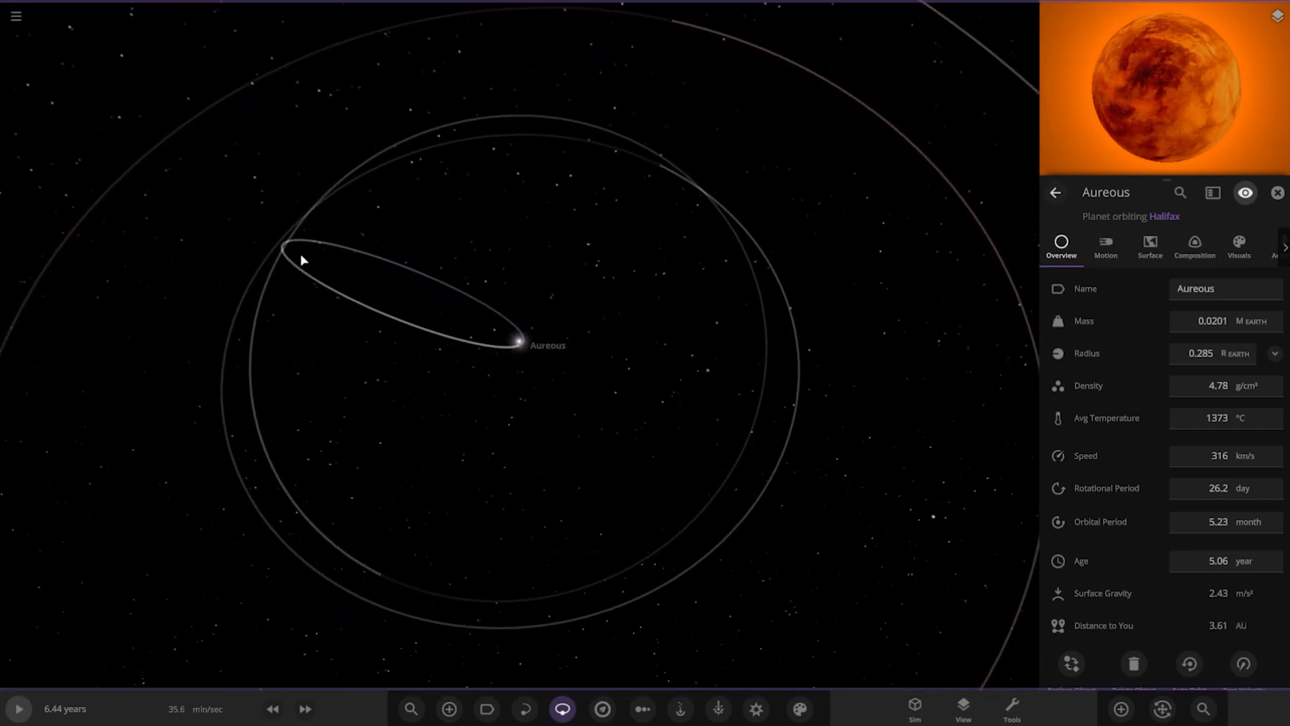
left_click(487, 708)
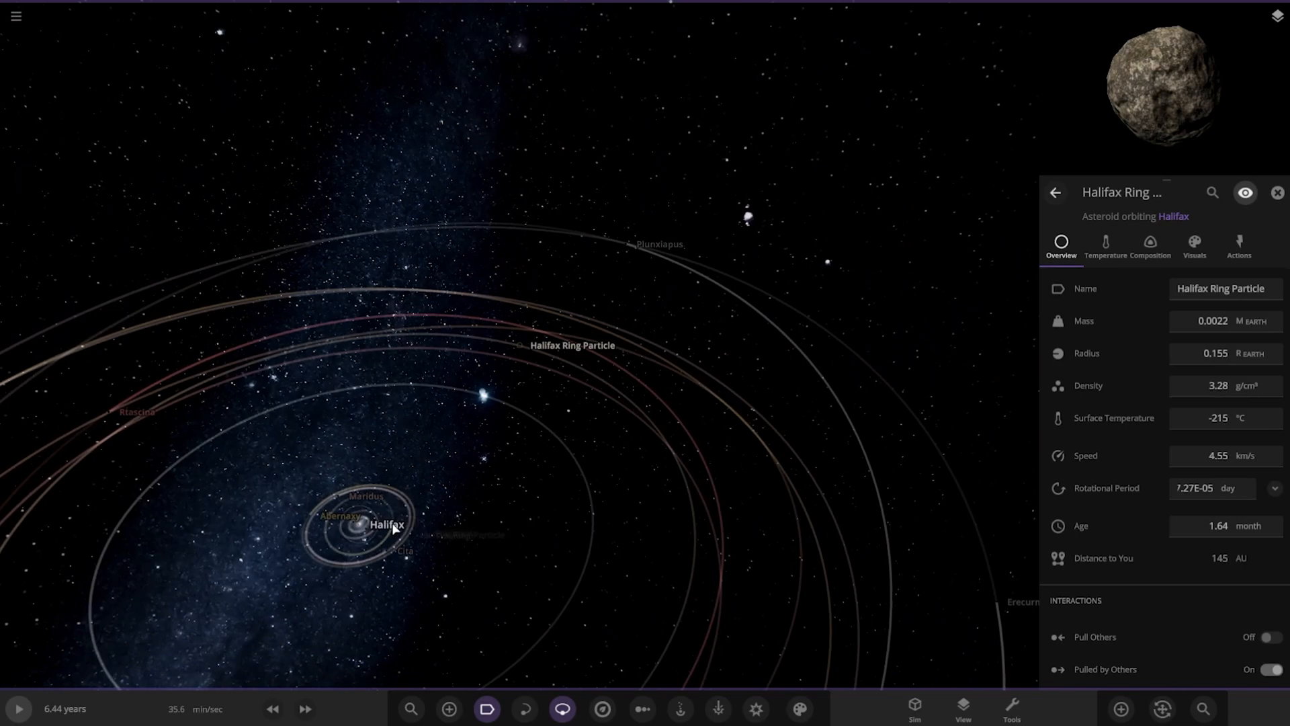
Step: Close the ring particle details, then focus on moon Iaporin and planet Lgora
left_click(1277, 193)
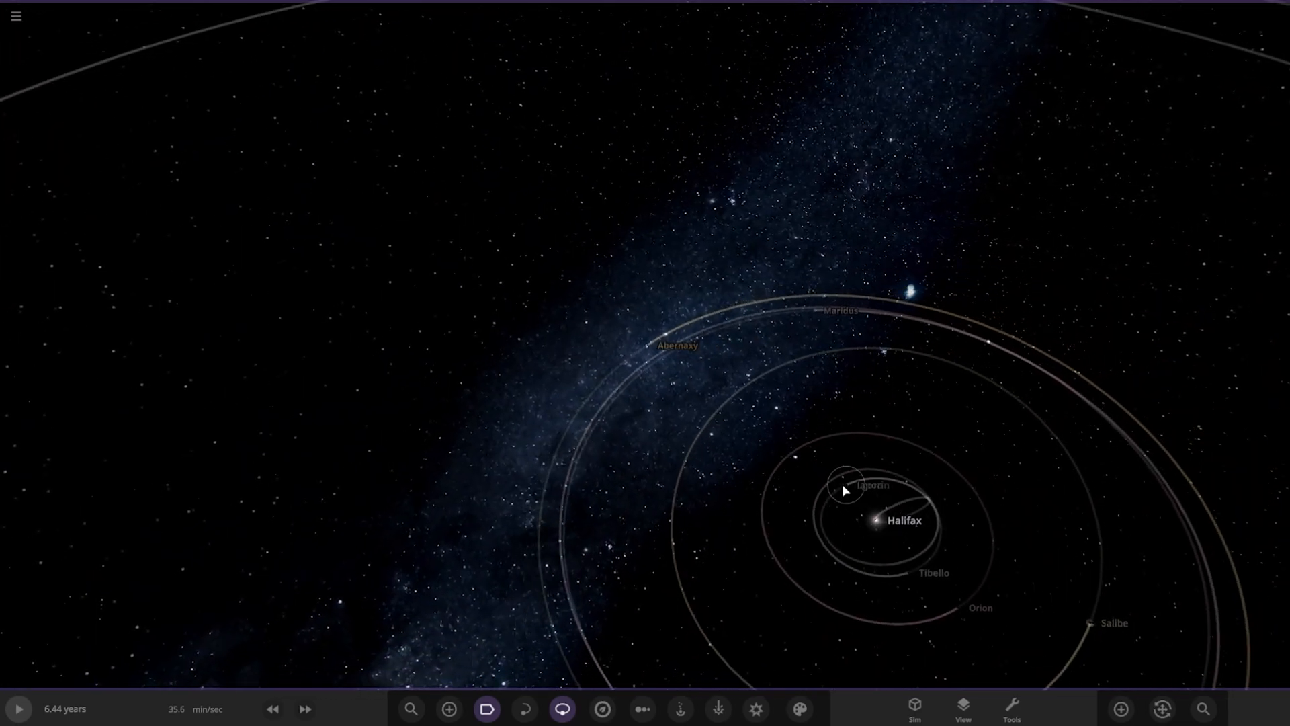
left_click(844, 480)
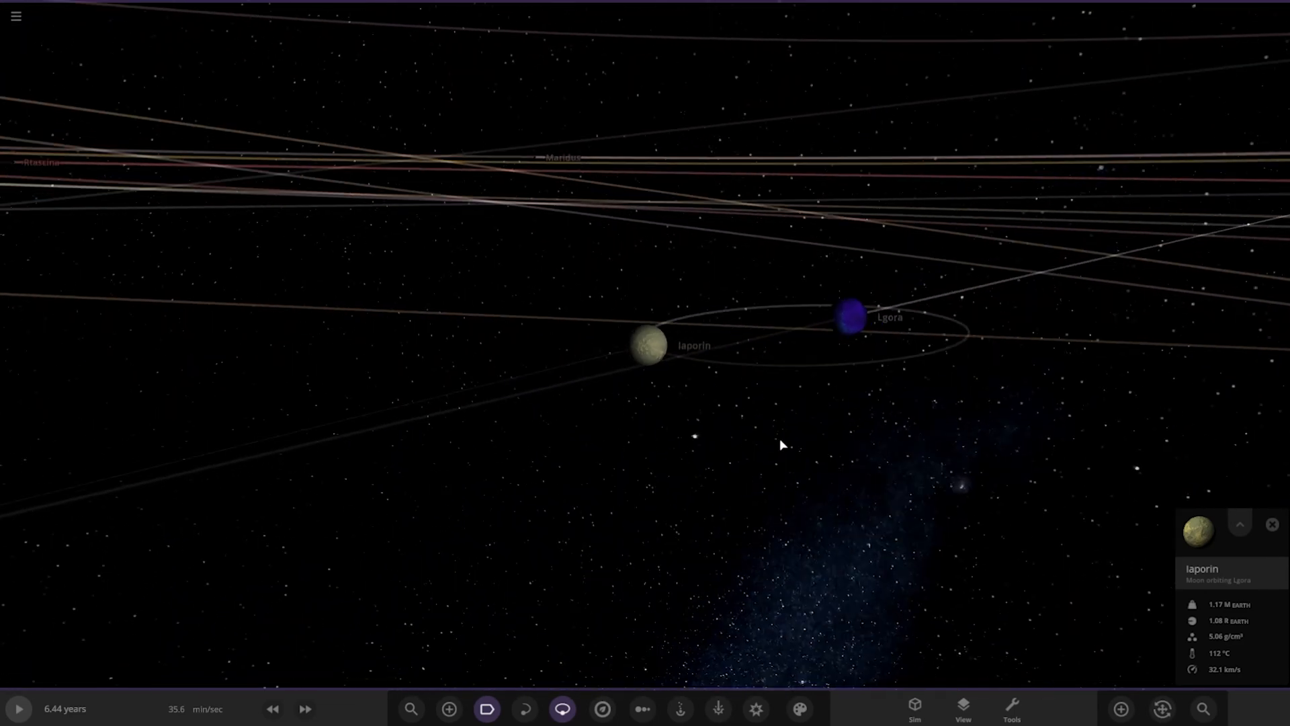
left_click(850, 319)
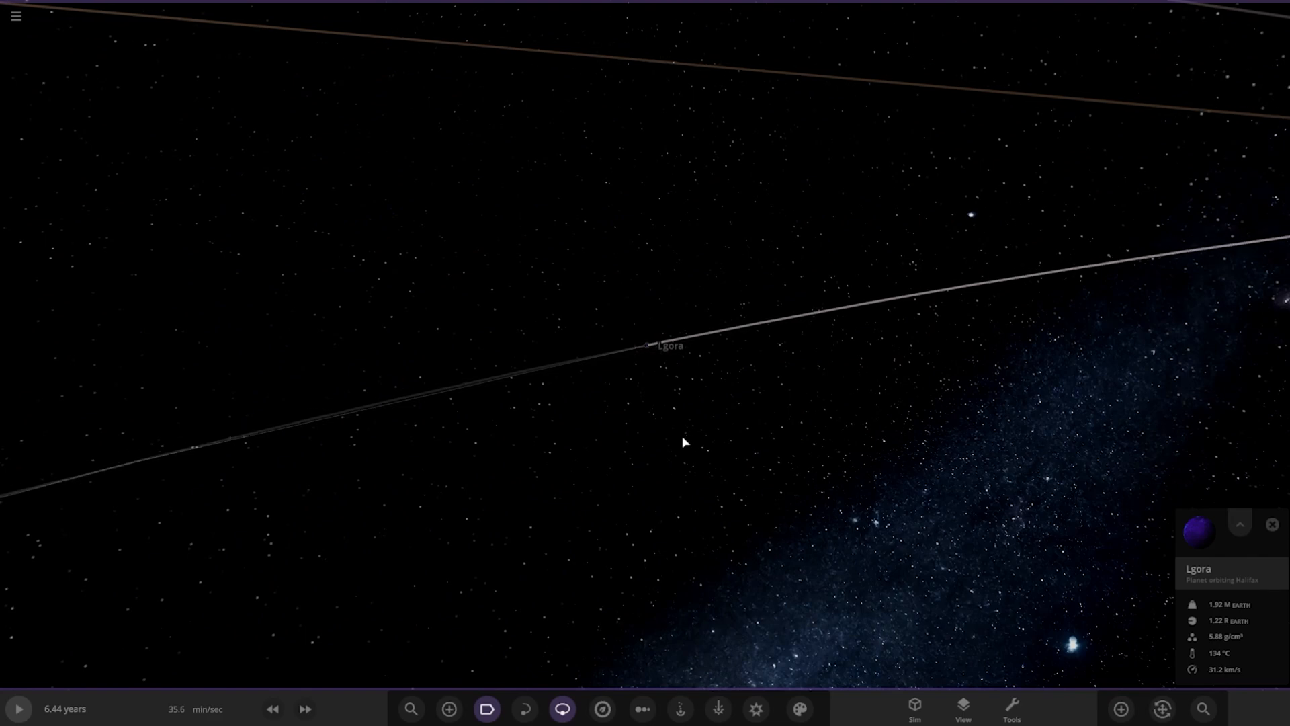
scroll("down", 3)
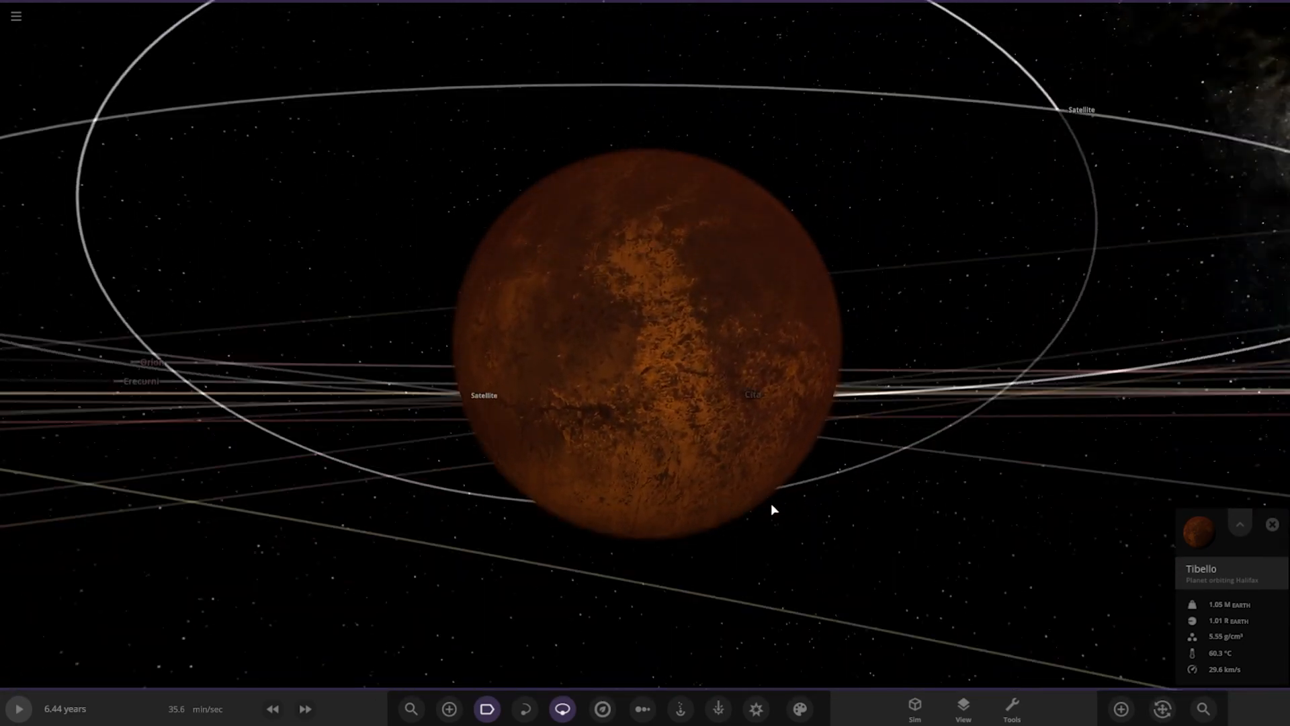
Step: Zoom through the planets Tibello and Orion, ending on the greenish planet Orion
scroll("down", 3)
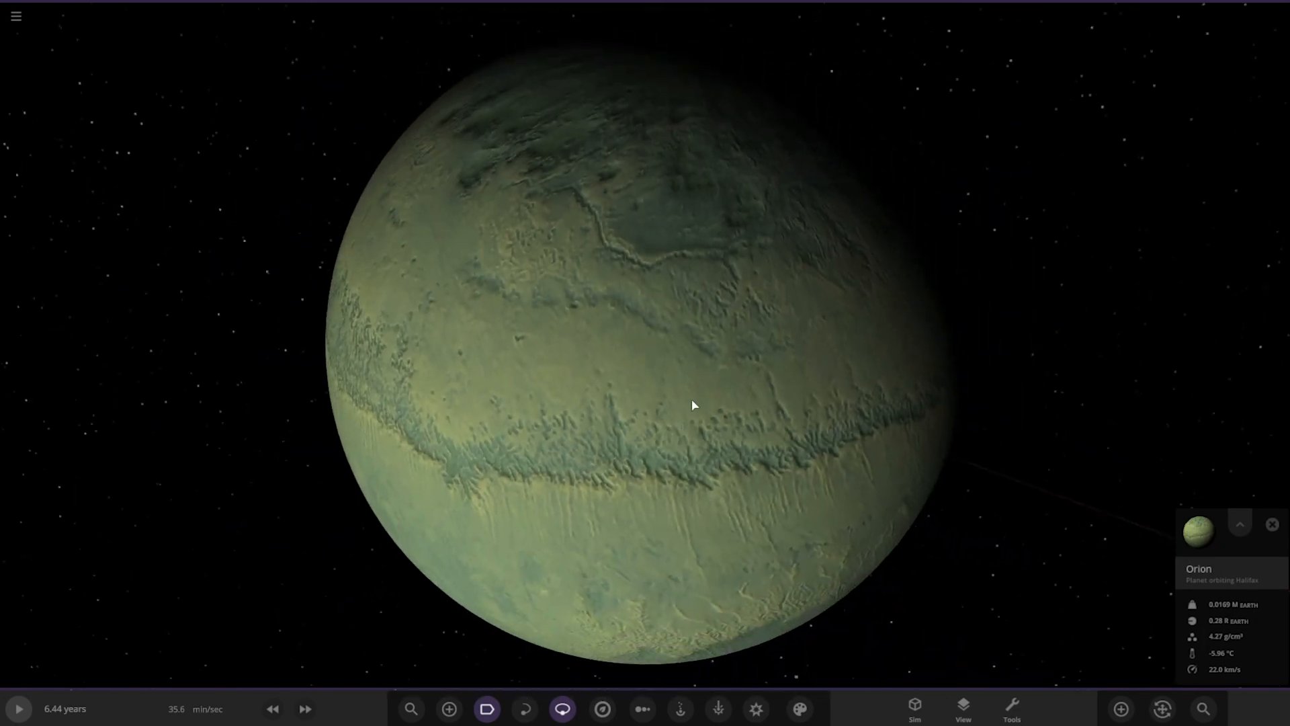
Step: Rotate the view past Sallbe and its moon Minaena, then focus on planet Cita
scroll("down", 3)
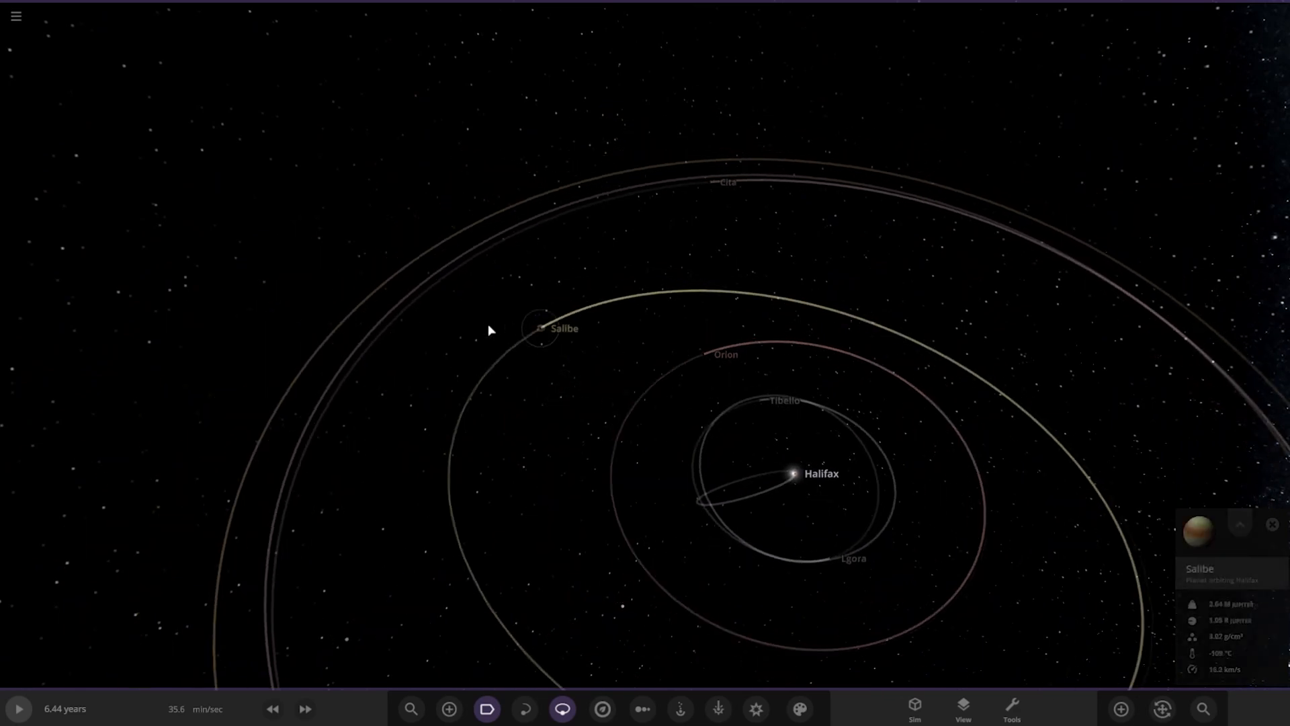
left_click_drag(489, 330, 757, 440)
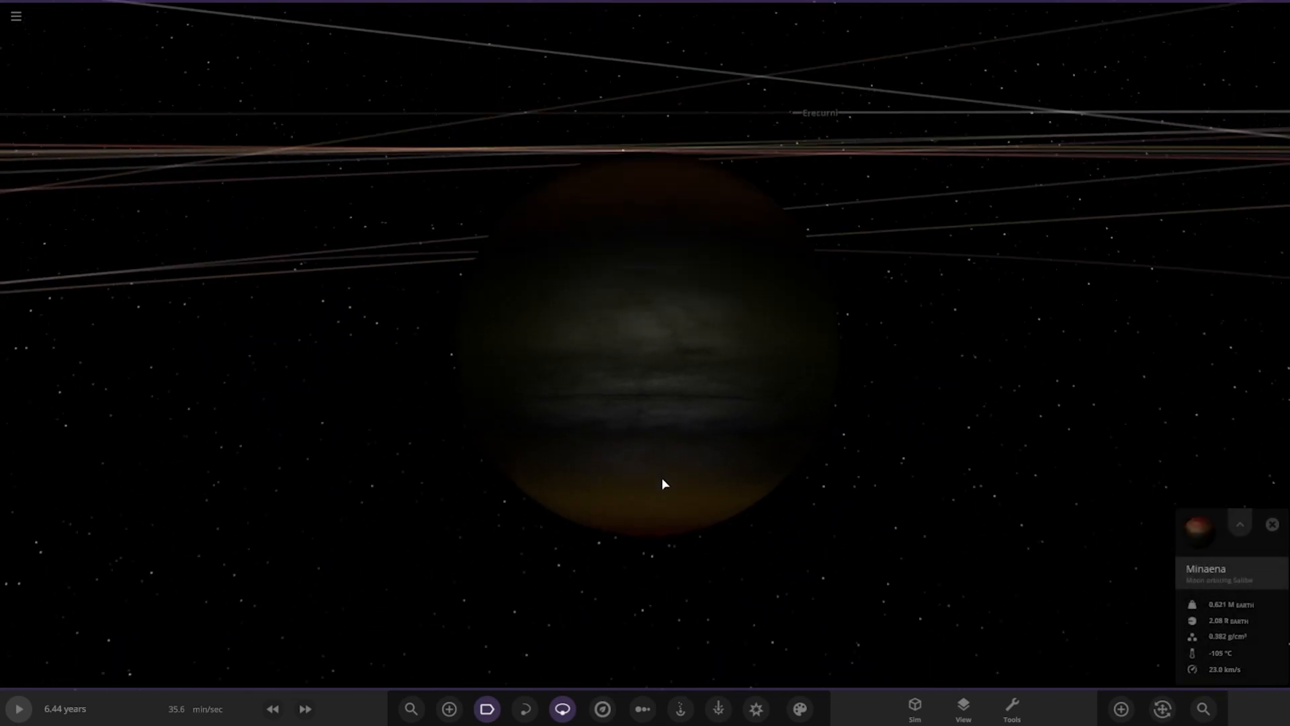
left_click(758, 333)
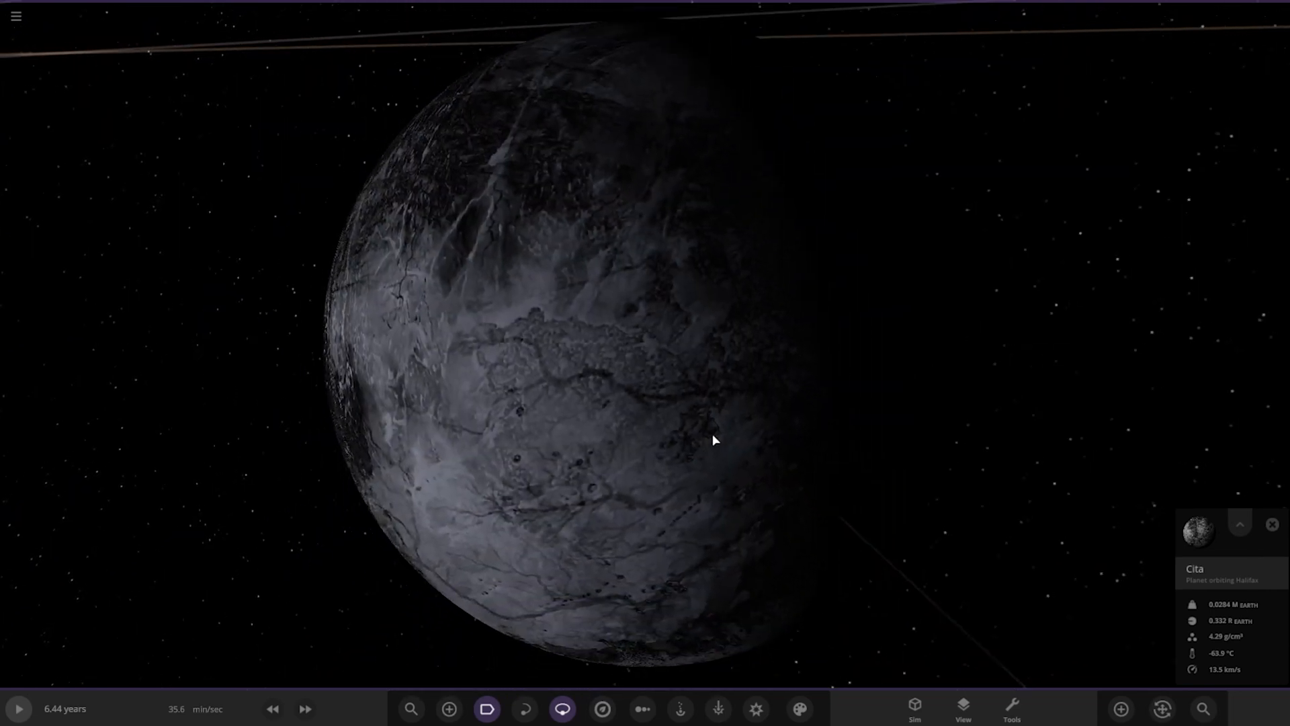
Step: Zoom out from Cita and select the asteroid Maridus to view its full properties
scroll("down", 3)
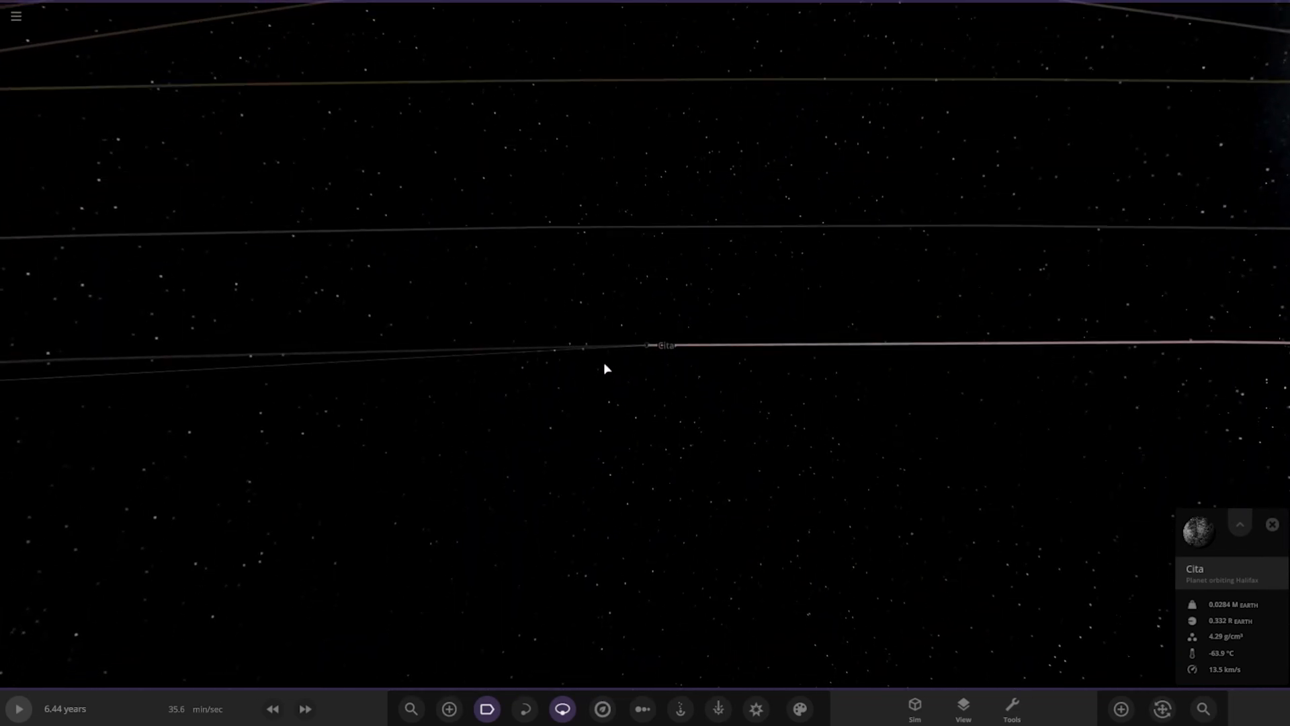
scroll("down", 3)
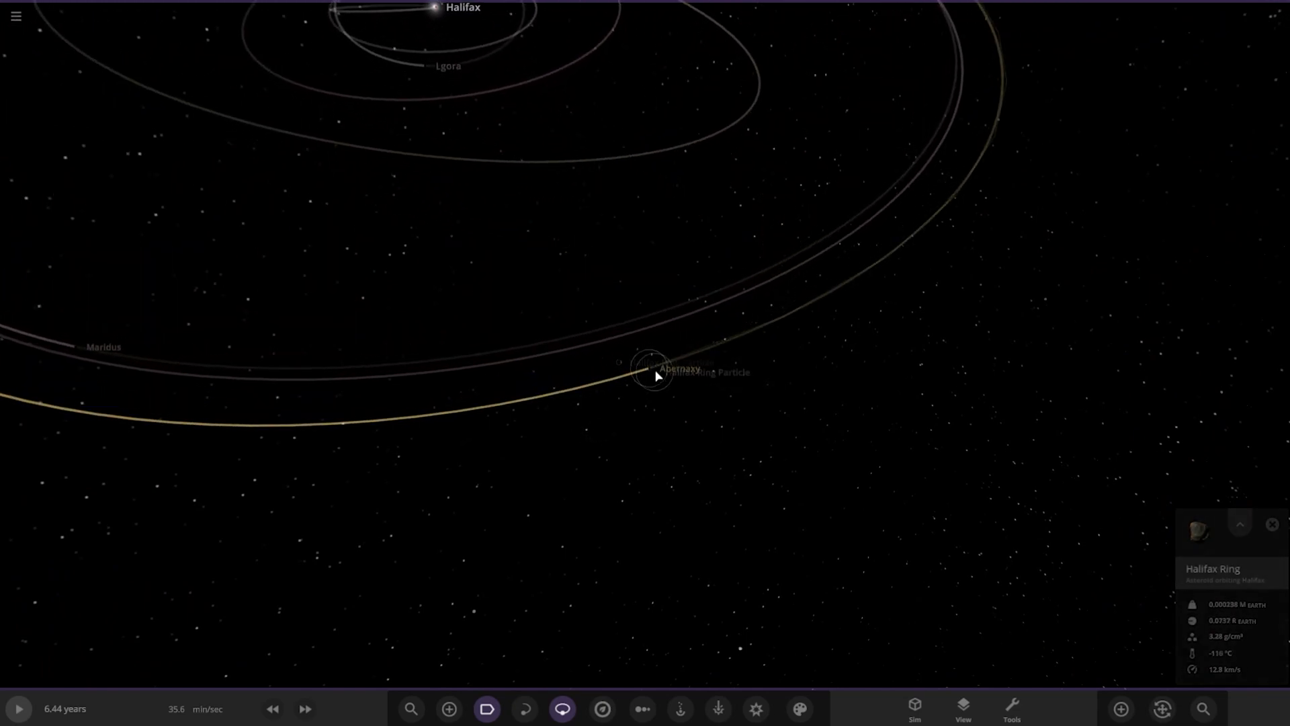
left_click(654, 371)
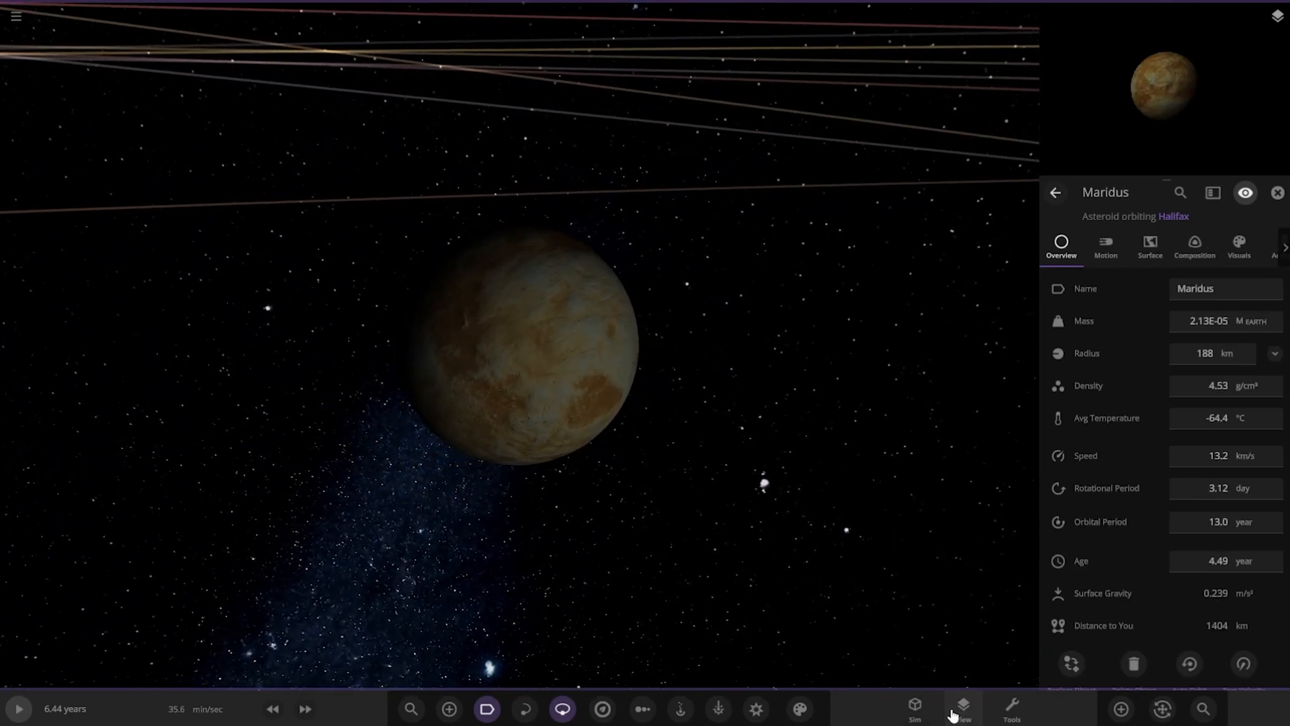
Step: Set the galaxy background to Enhanced and select the ringed planet Priovustin
left_click(961, 707)
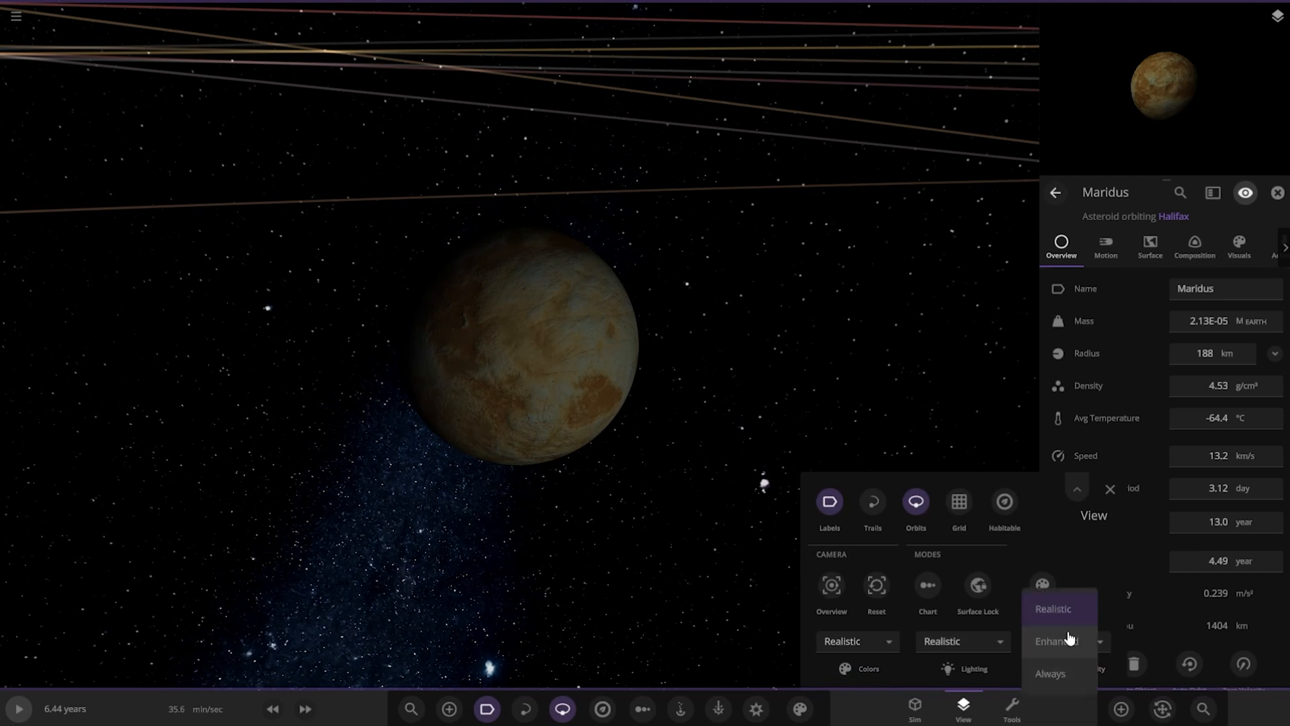
left_click(1057, 641)
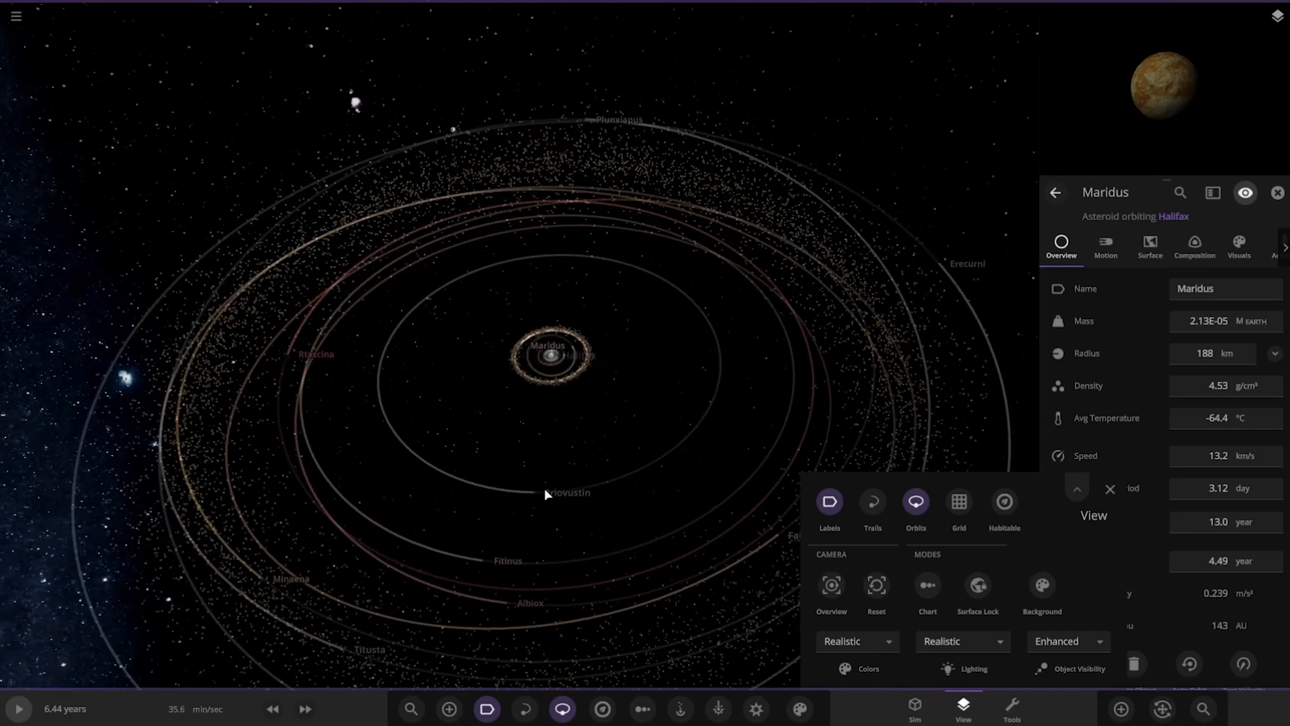
left_click(536, 503)
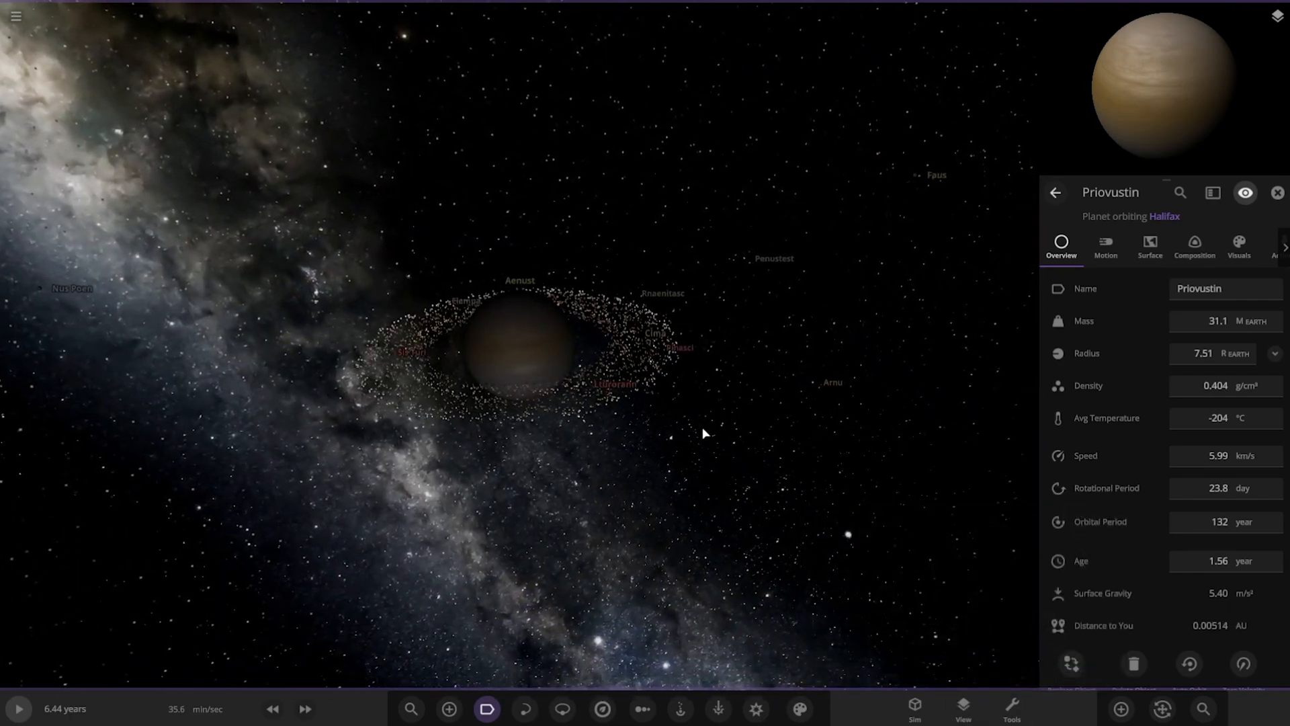
Step: Orbit Priovustin, select its moon Rnaenitasc, then show moon Faus's properties
left_click_drag(704, 433, 745, 512)
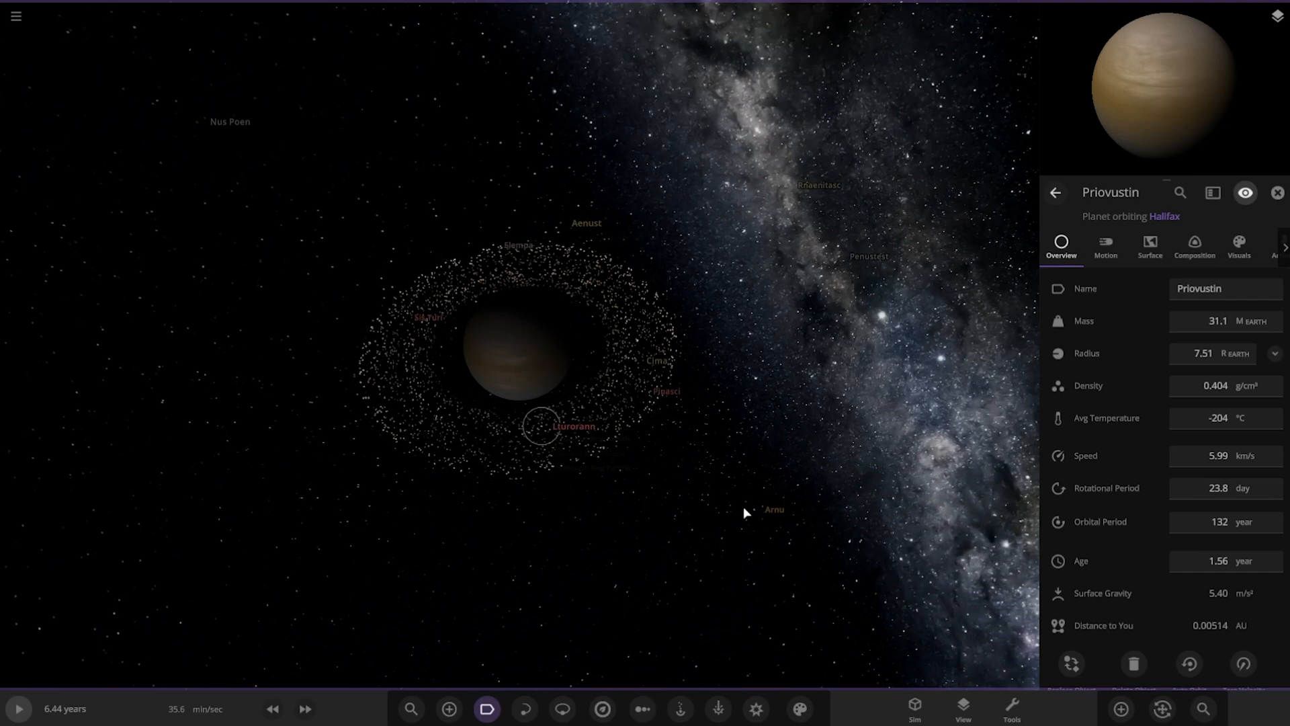
left_click(769, 509)
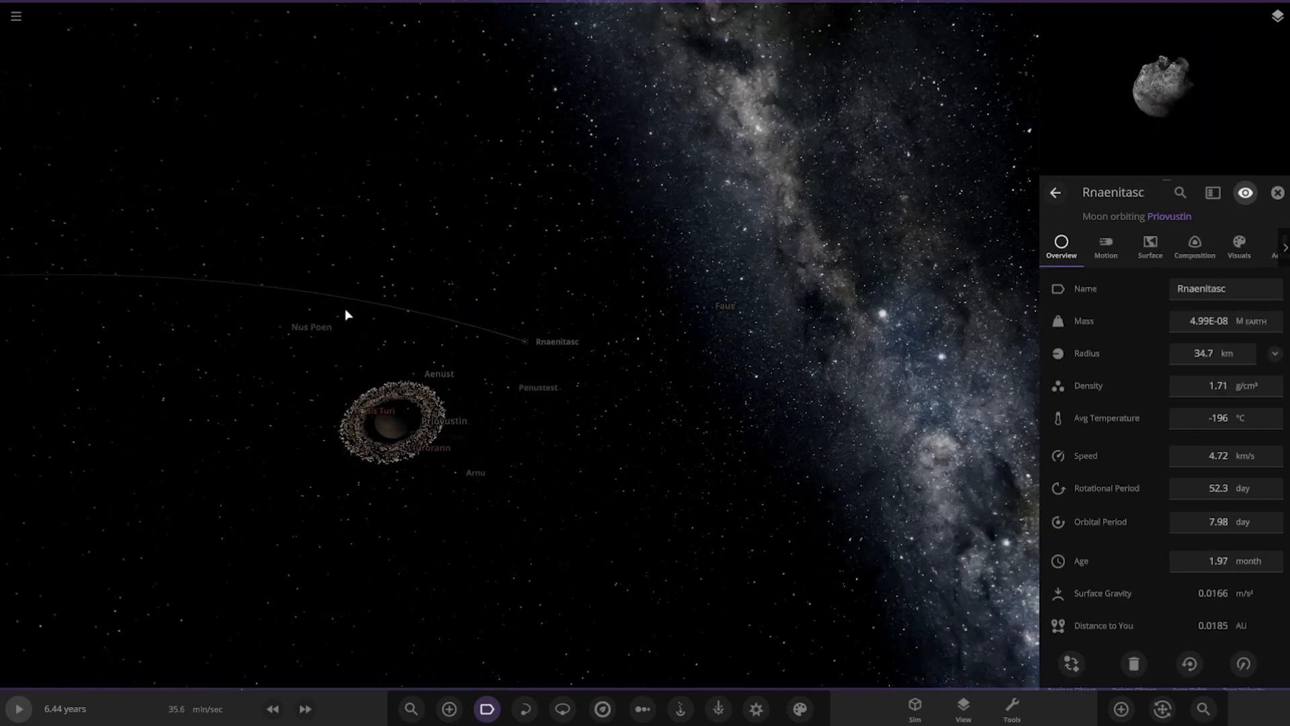
left_click(312, 326)
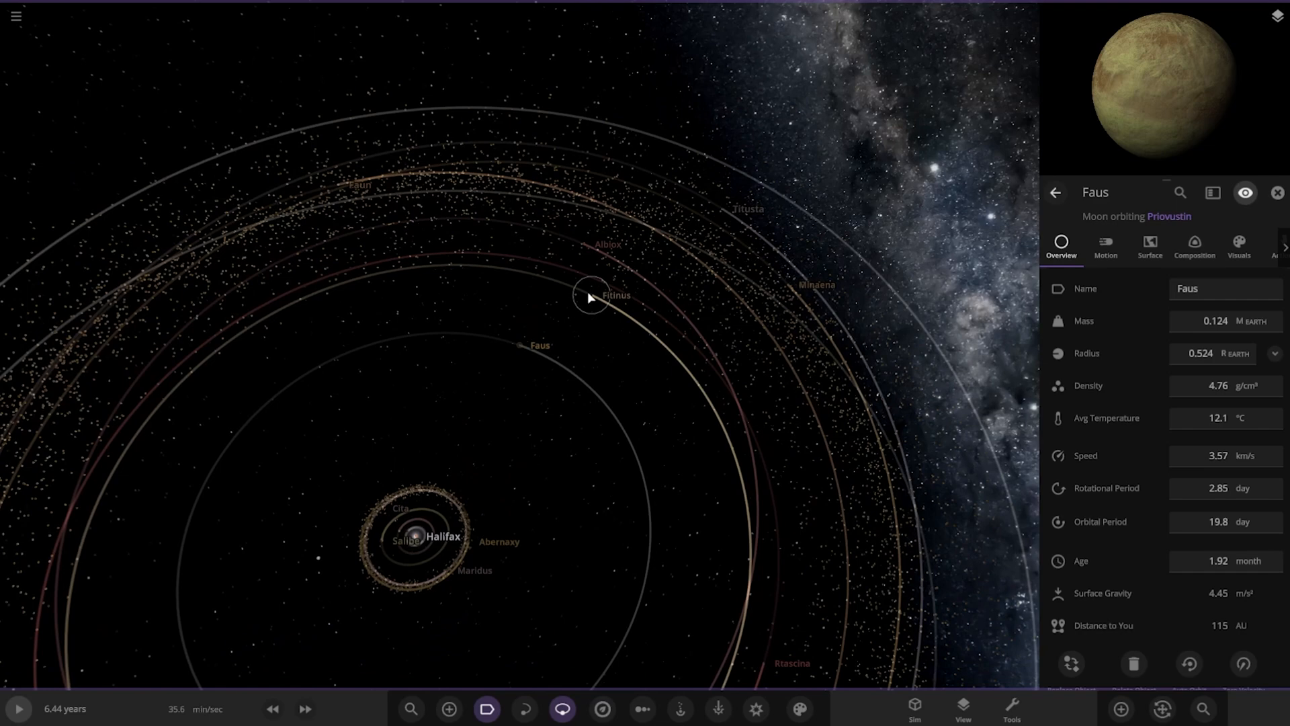
Step: Select Fitinus, Albiox, a Halifax ring particle, then Minaena, and move the camera close to Minaena
left_click(590, 295)
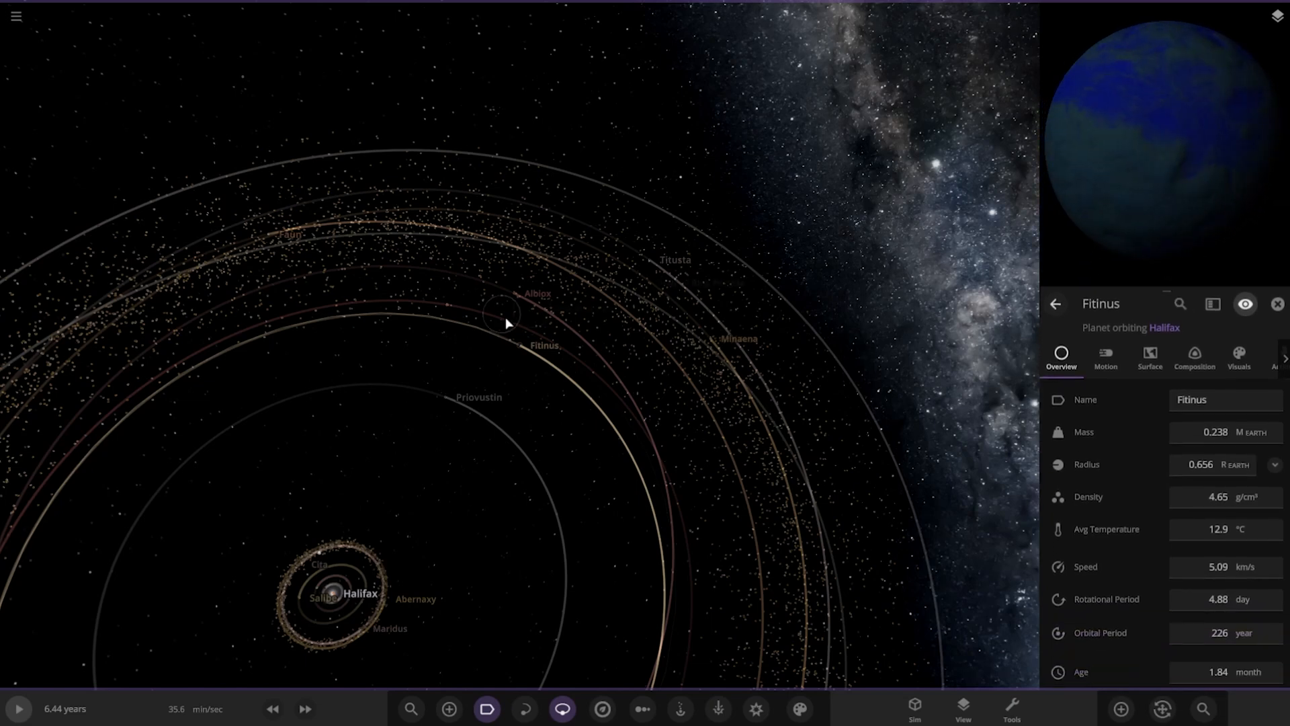
left_click(537, 293)
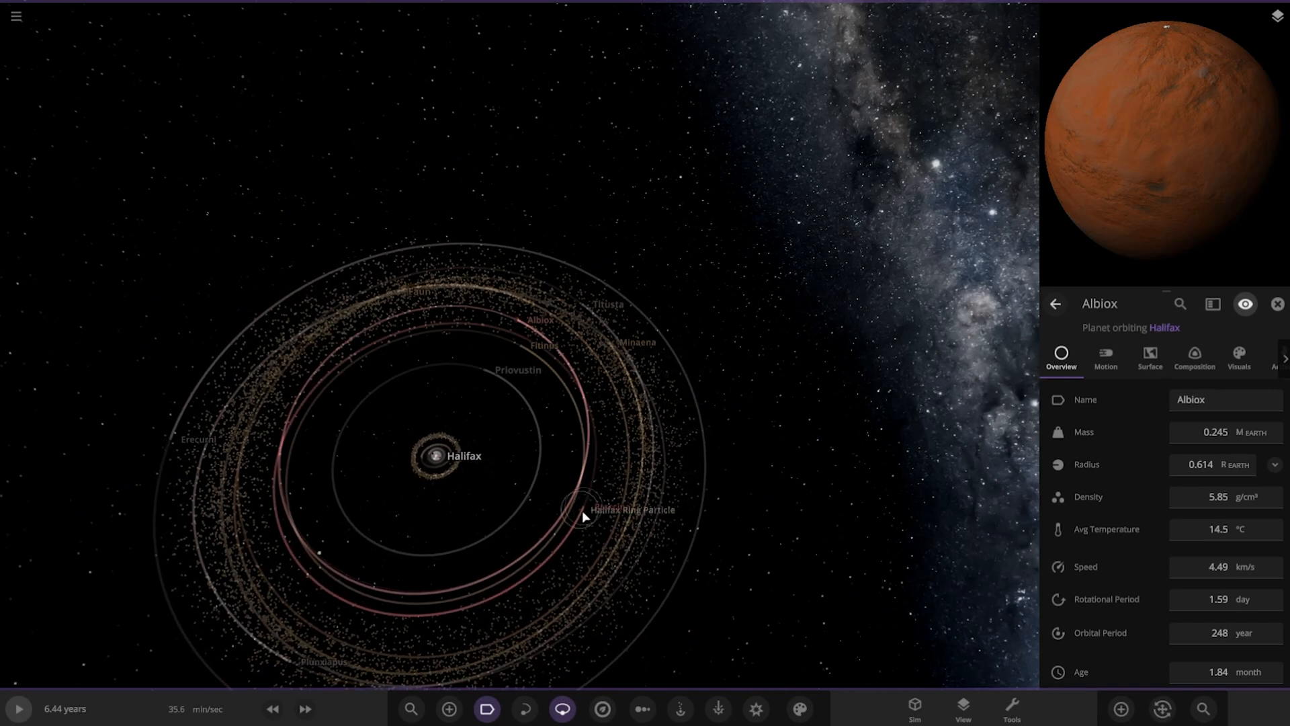
left_click(581, 508)
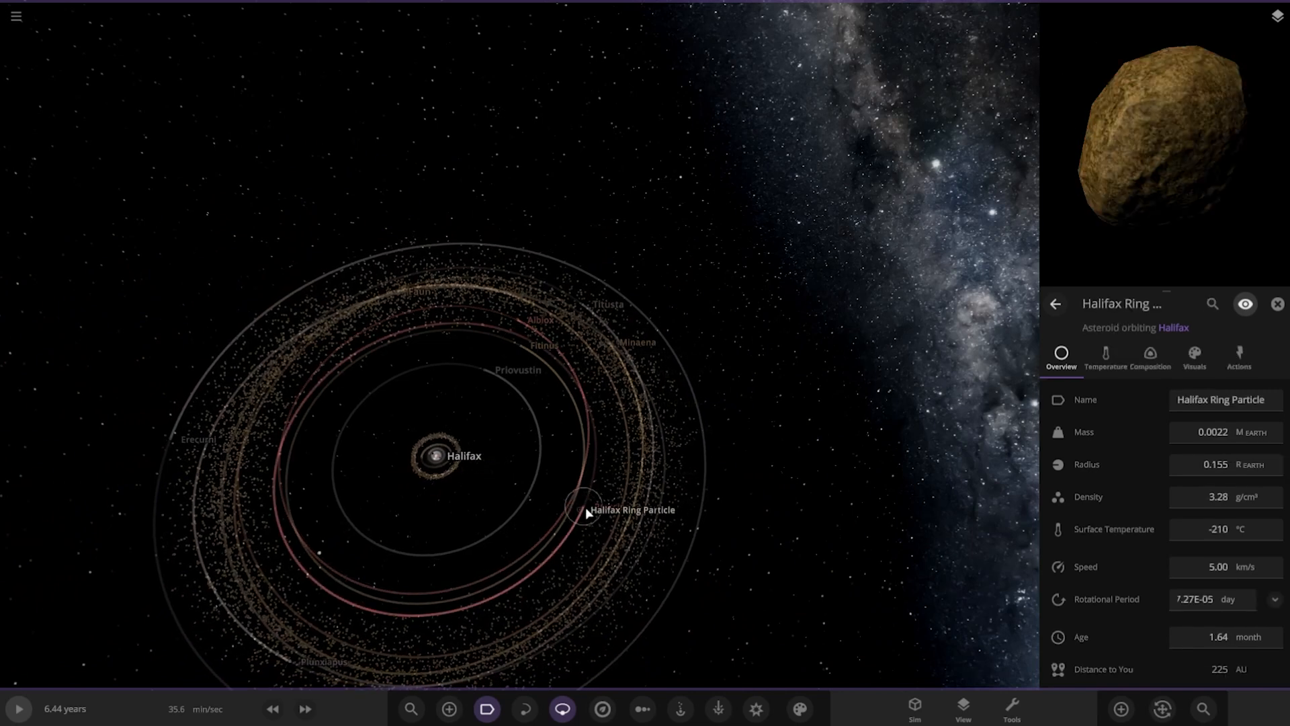
left_click(605, 342)
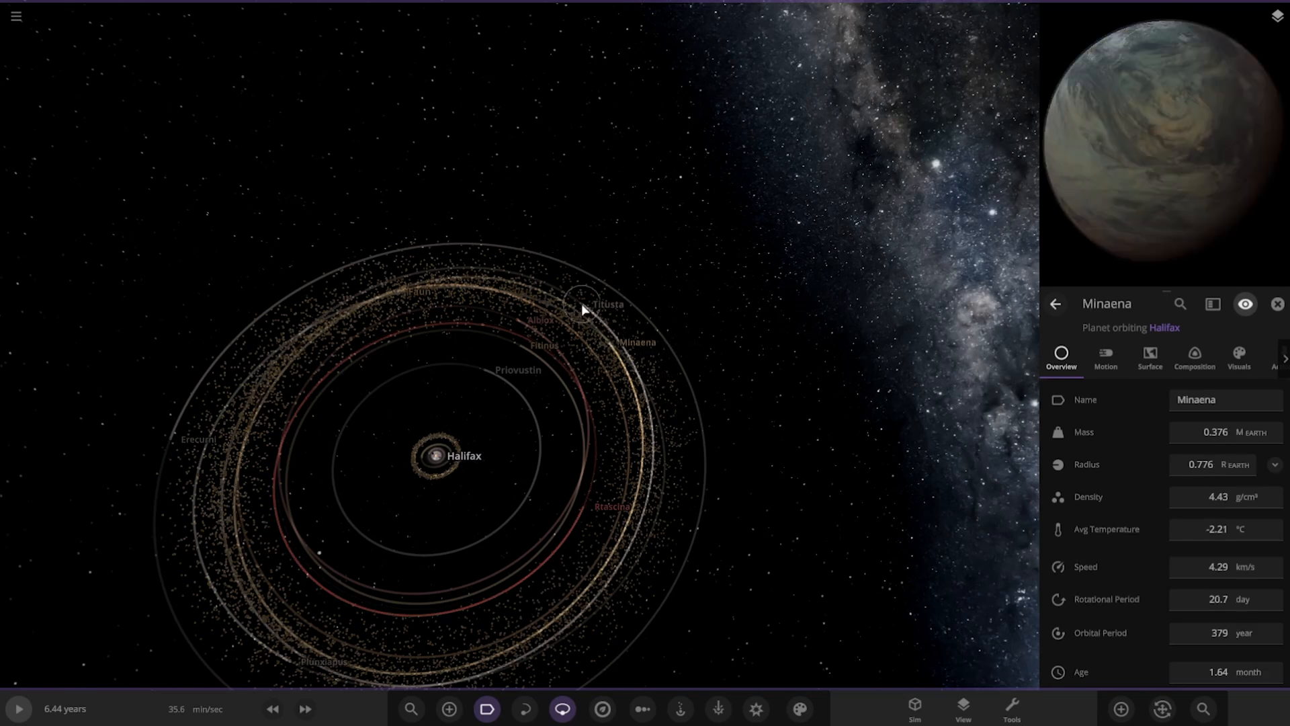
left_click(584, 305)
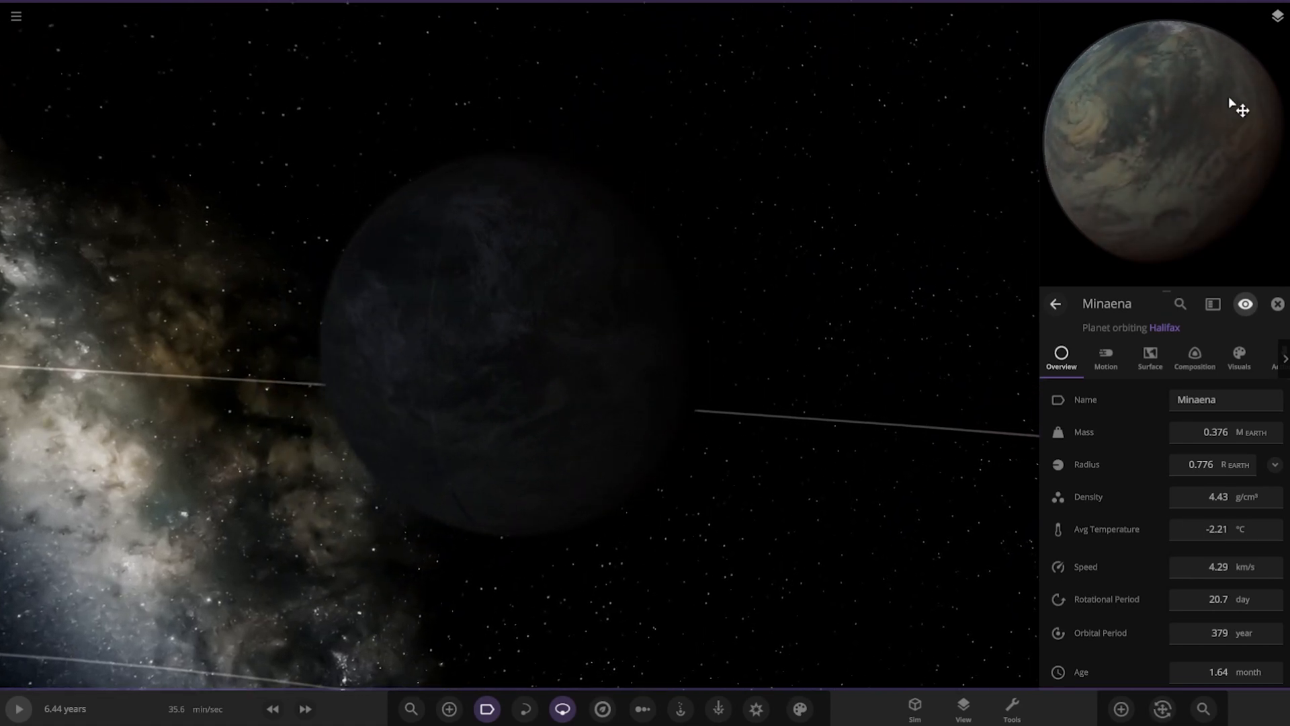
Step: Browse Minaena's visual appearance settings, then select Priovustin to view its settings
left_click(1238, 356)
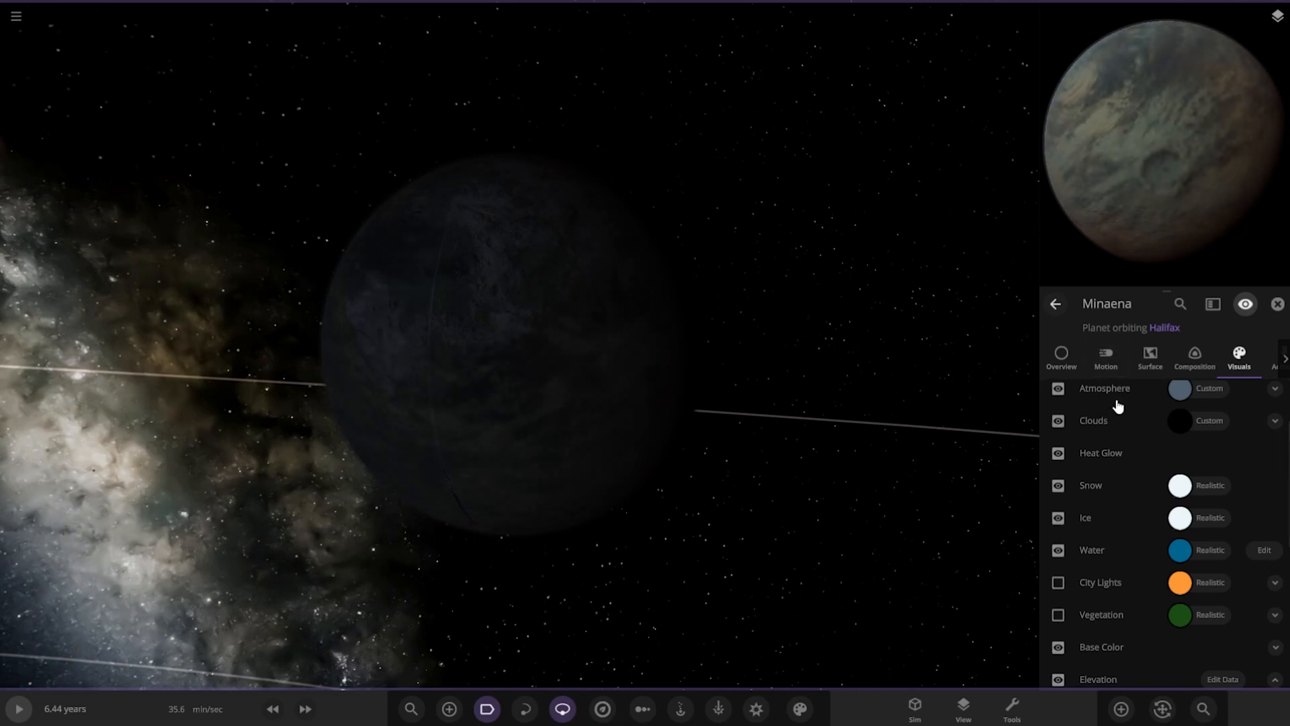
left_click(1059, 388)
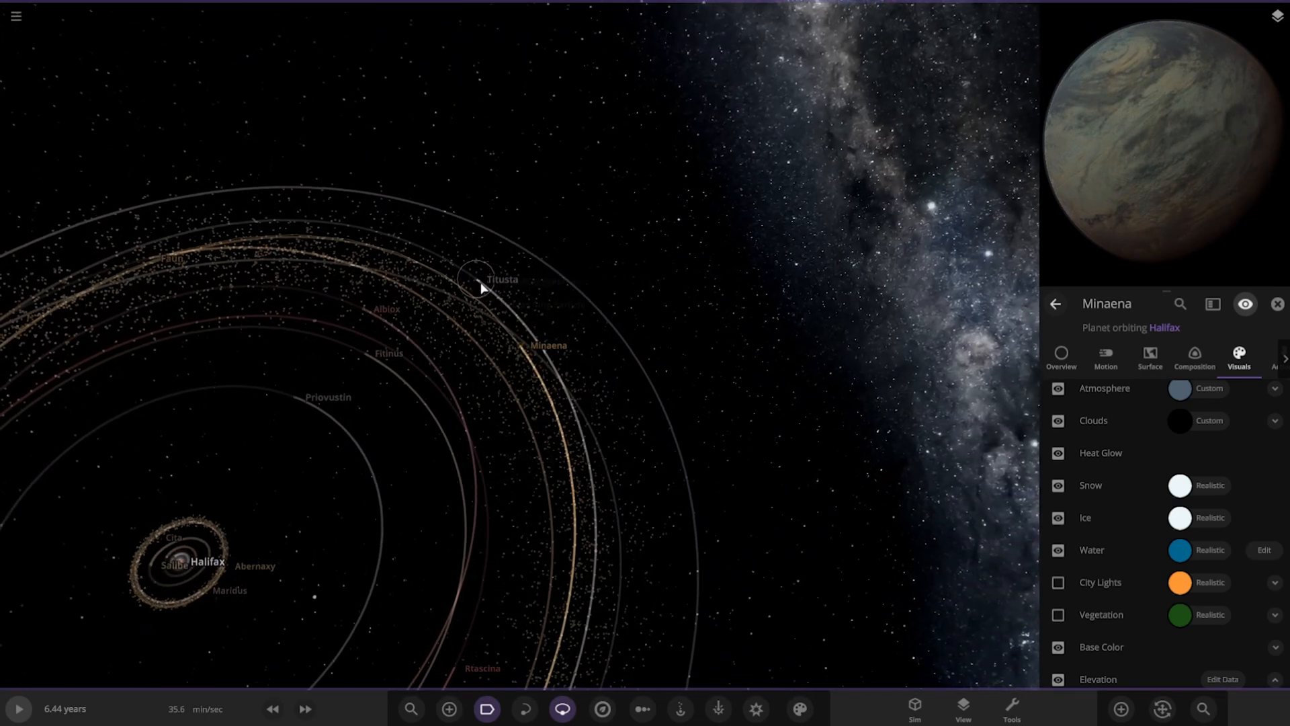
left_click(476, 279)
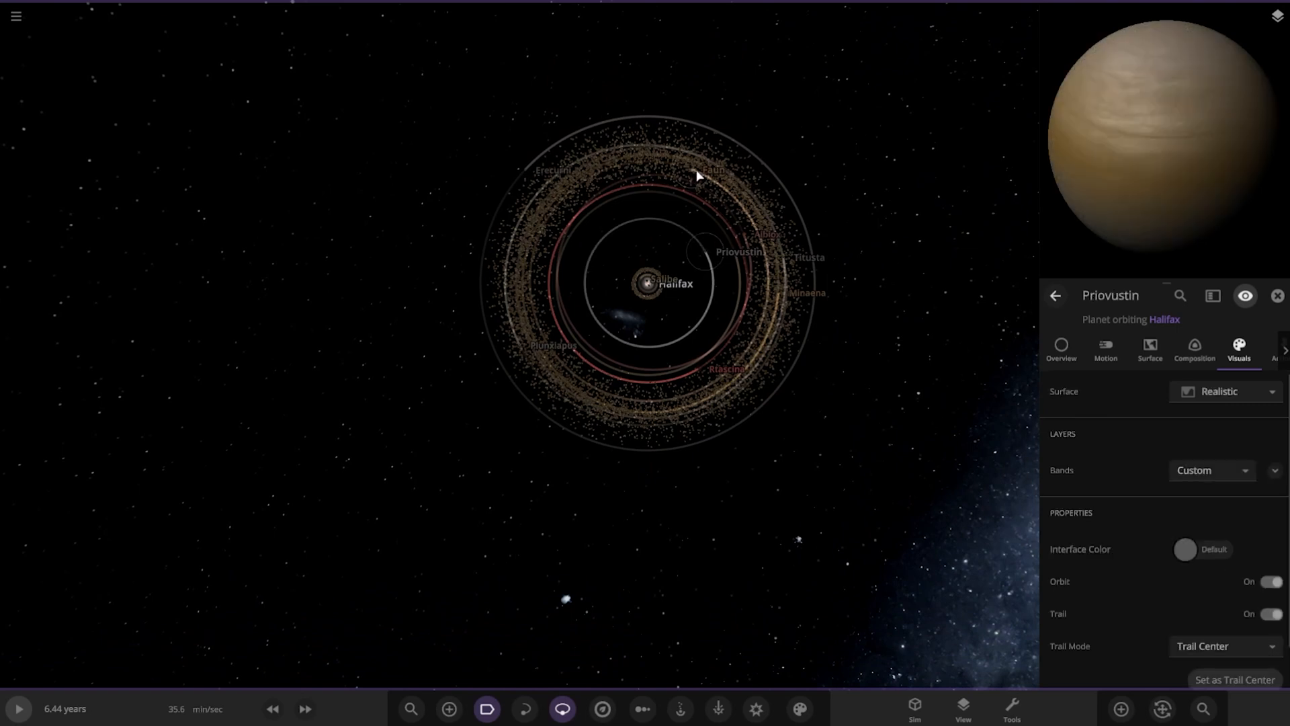
Step: Select Faun, then Erecurni, view Erecurni's composition, and close the body details
left_click(712, 170)
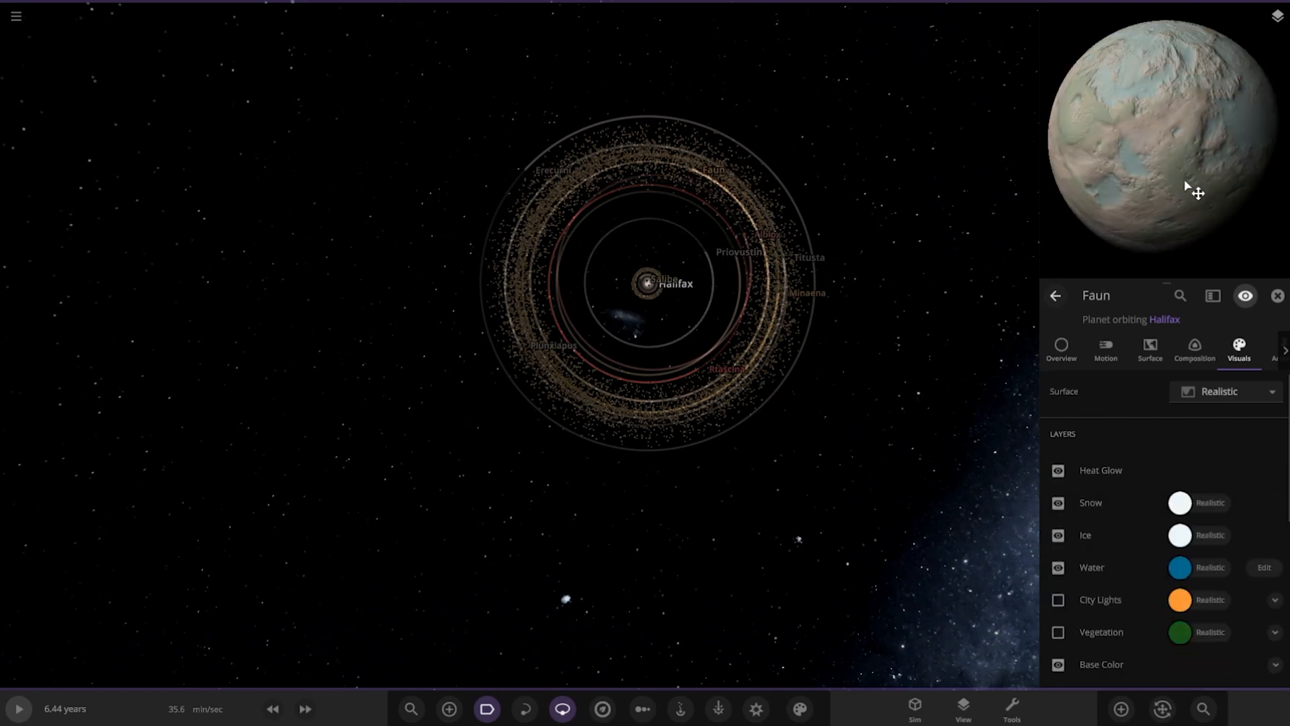
left_click(527, 170)
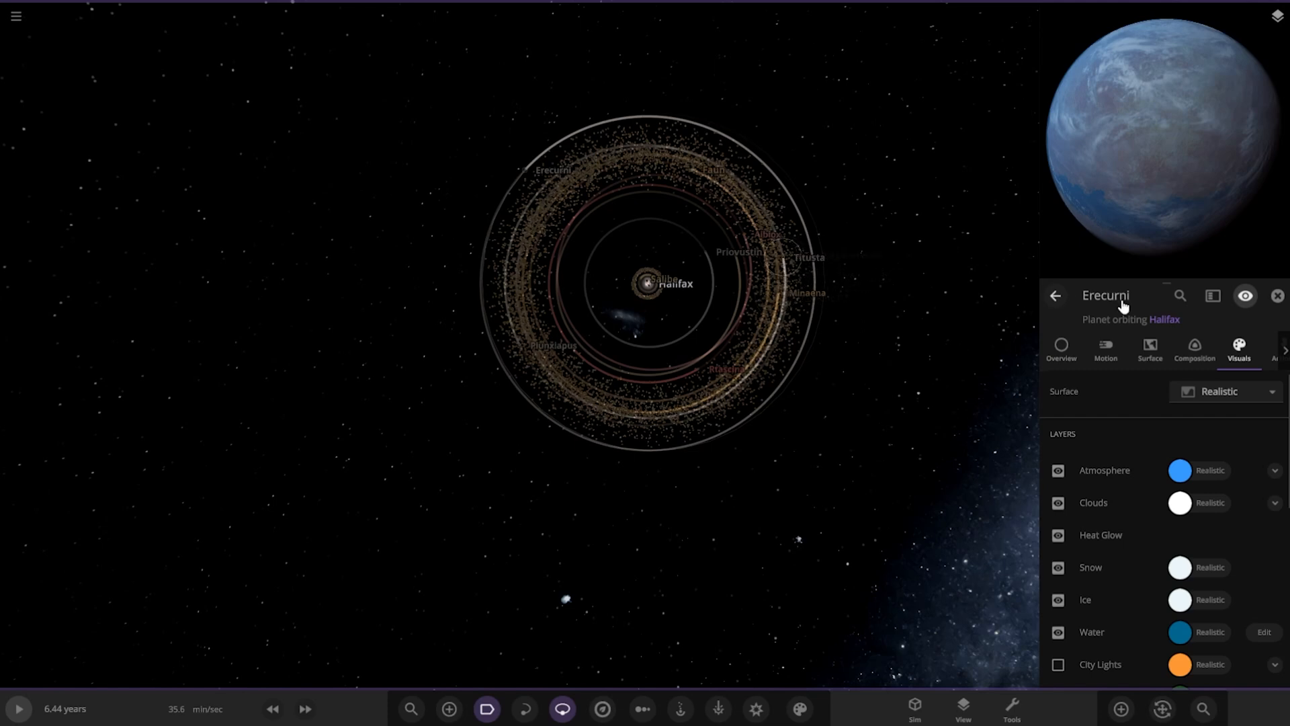
left_click(1194, 349)
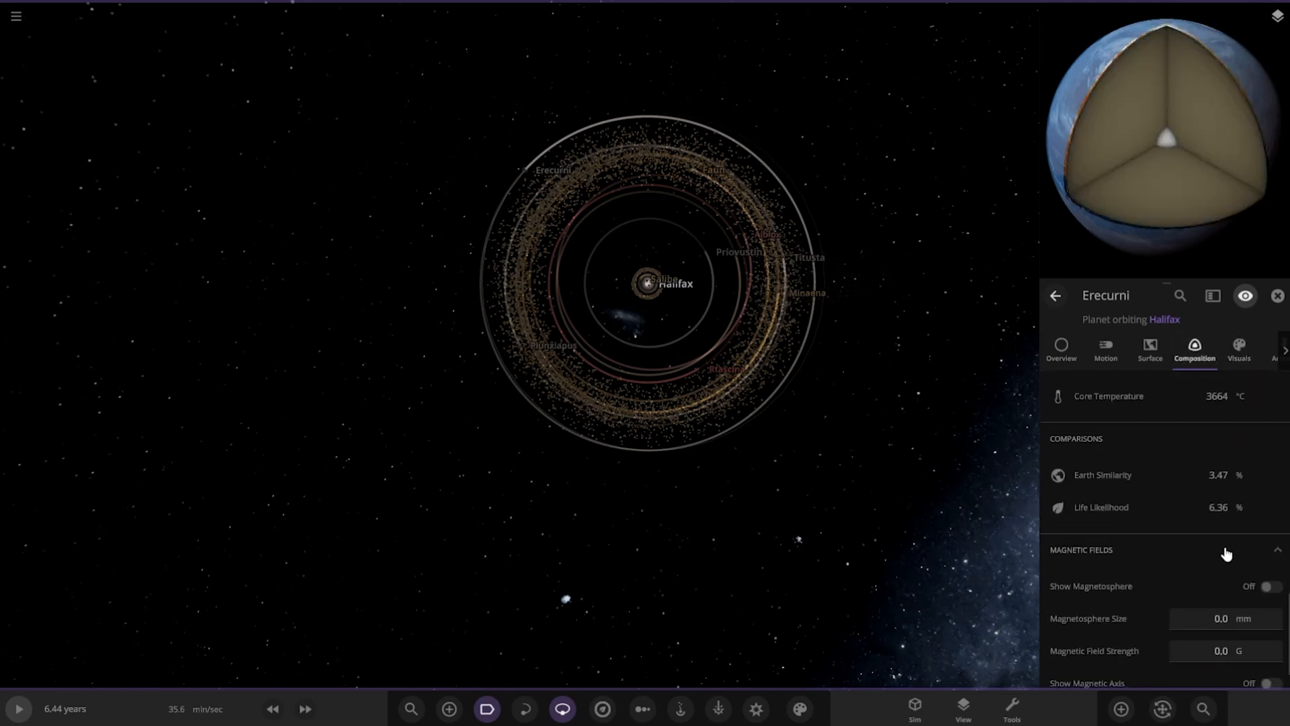
mouse_move(777, 300)
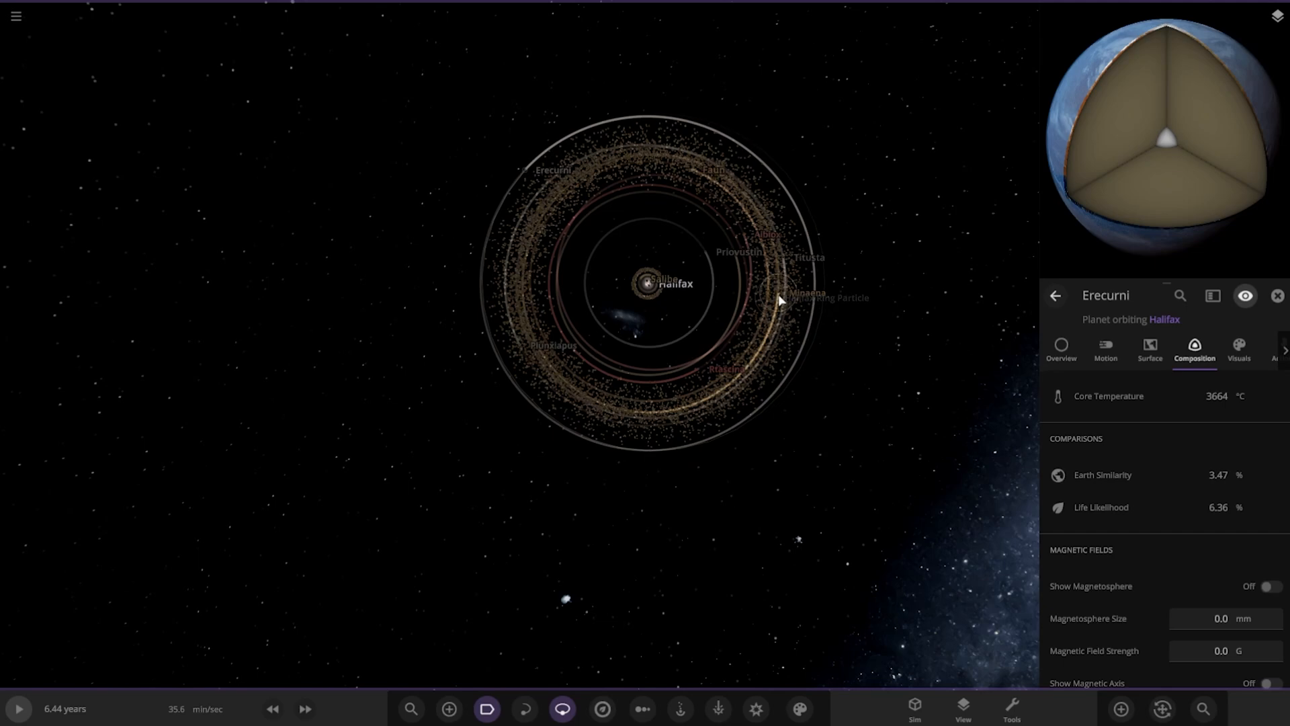
left_click(807, 293)
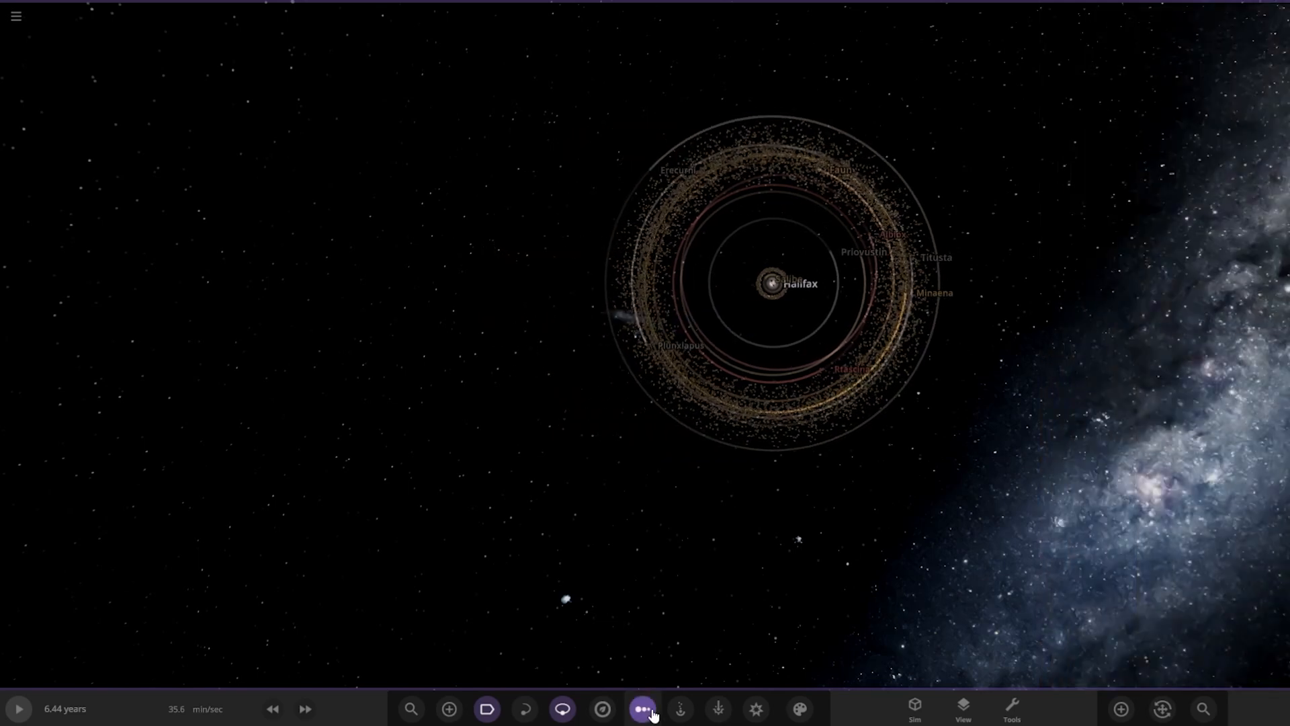
Step: Open the size comparison chart of all bodies, pick a preset, and return to orbit view
left_click(643, 709)
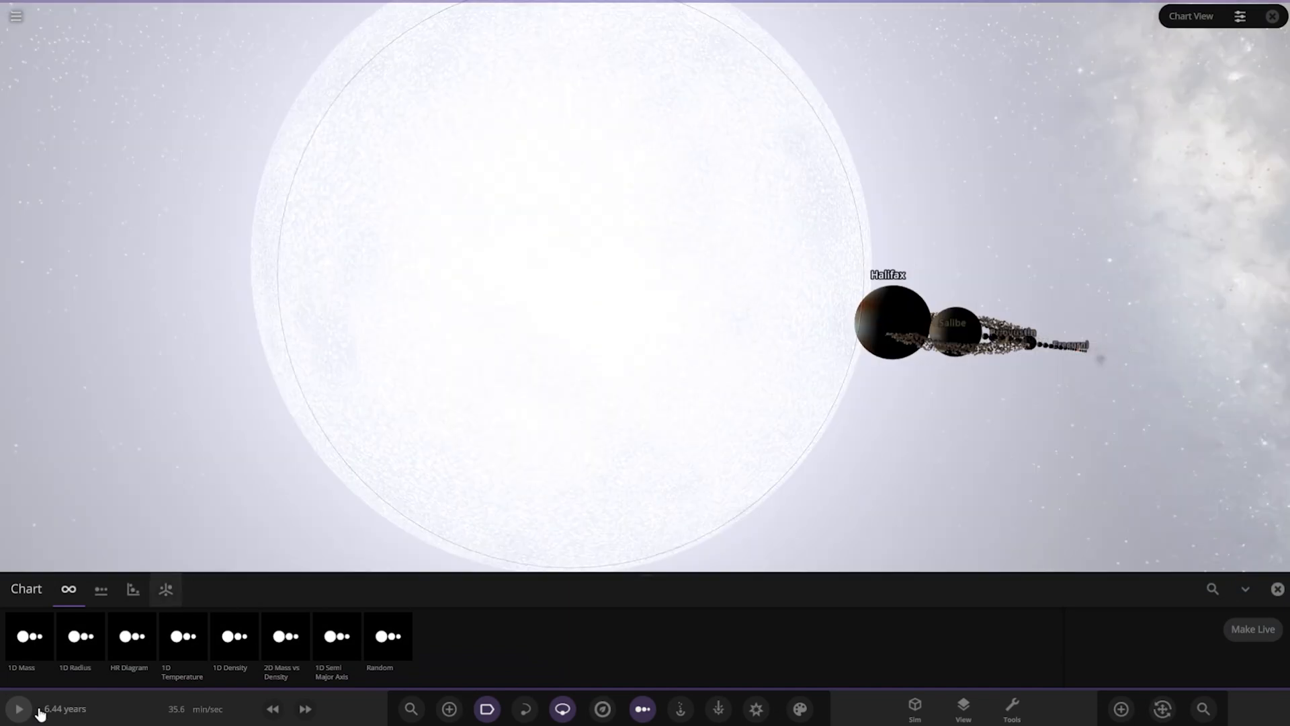
left_click(80, 635)
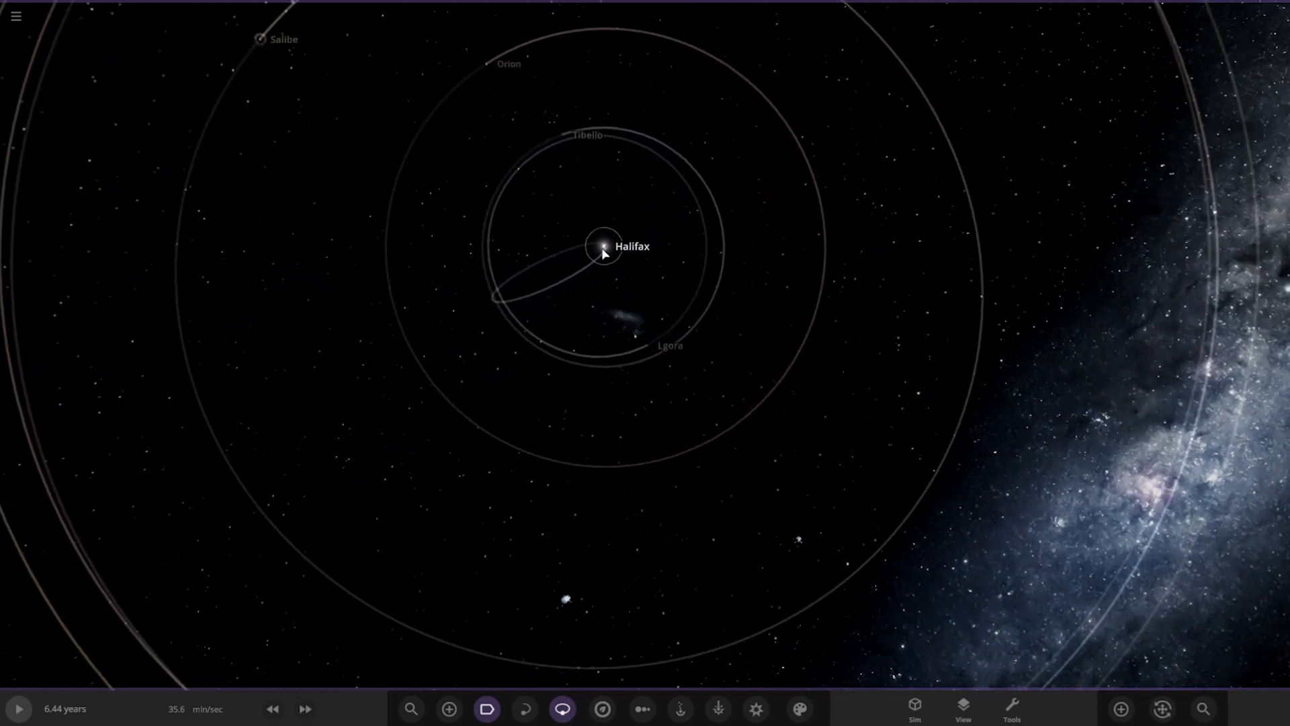
Step: Select the star Halifax and zoom out to show the outer orbits
left_click(603, 245)
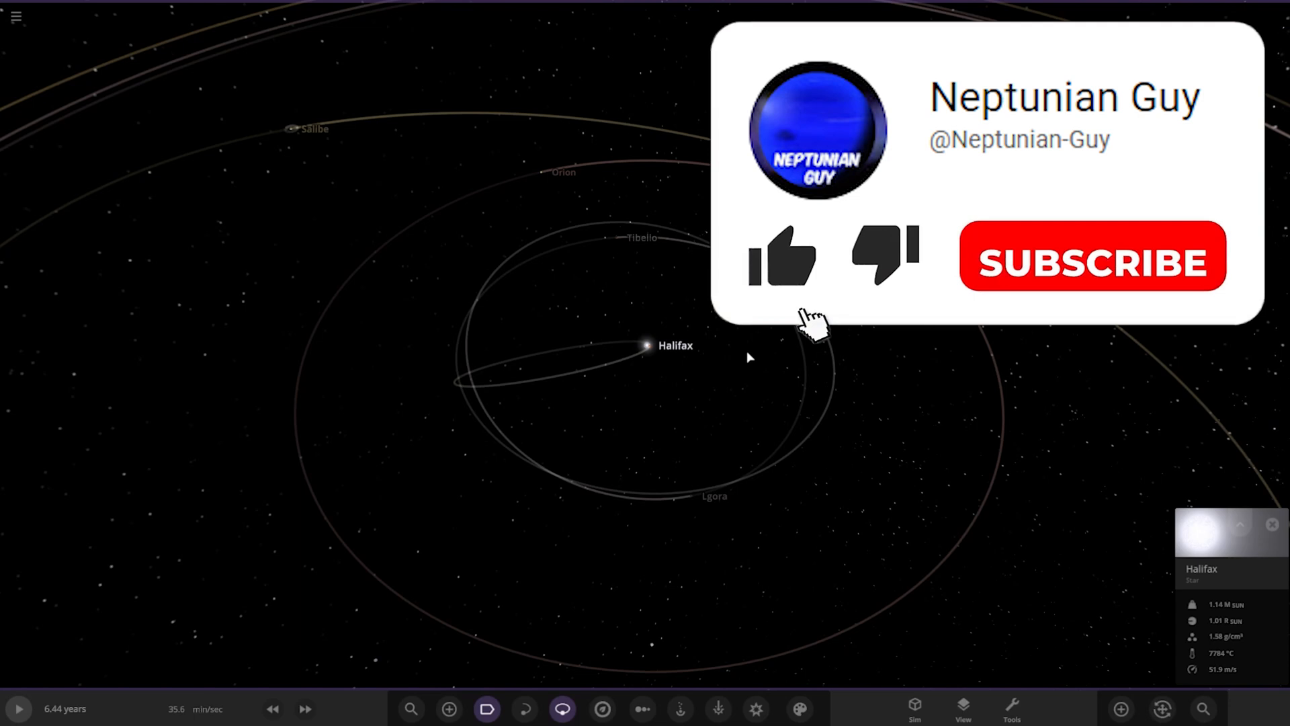
left_click(781, 256)
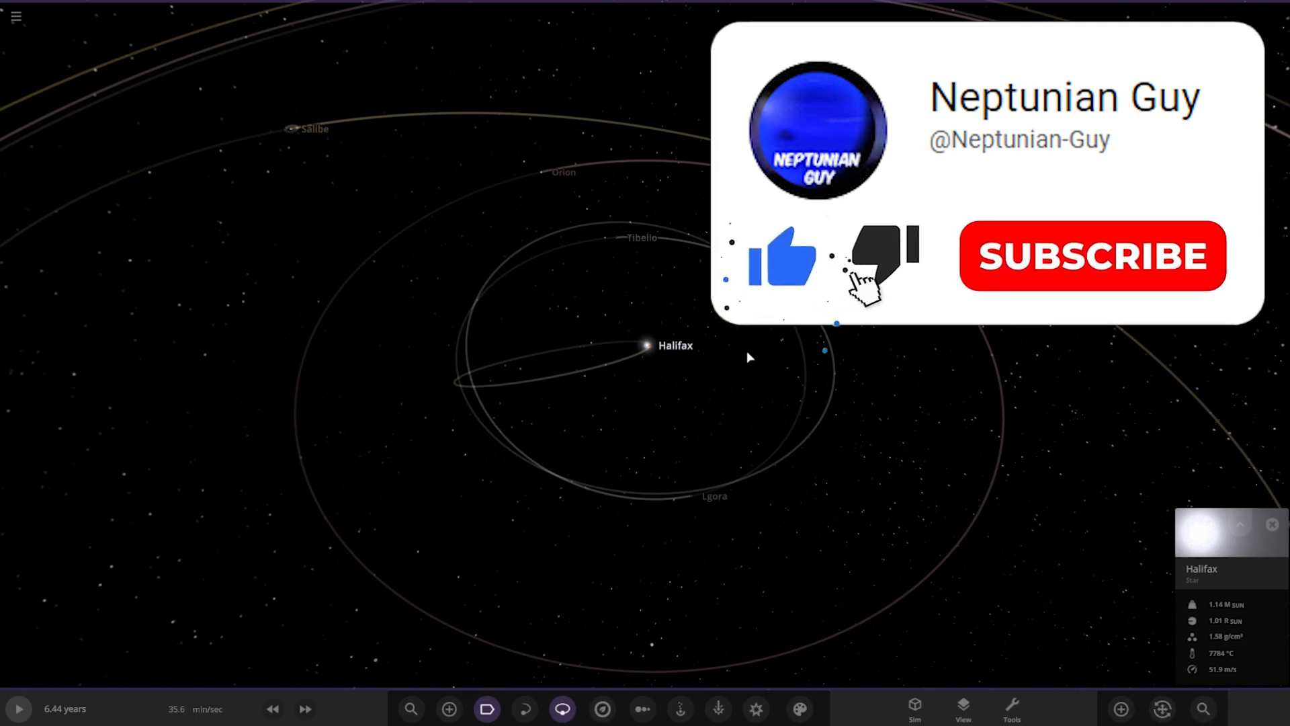
left_click(1092, 256)
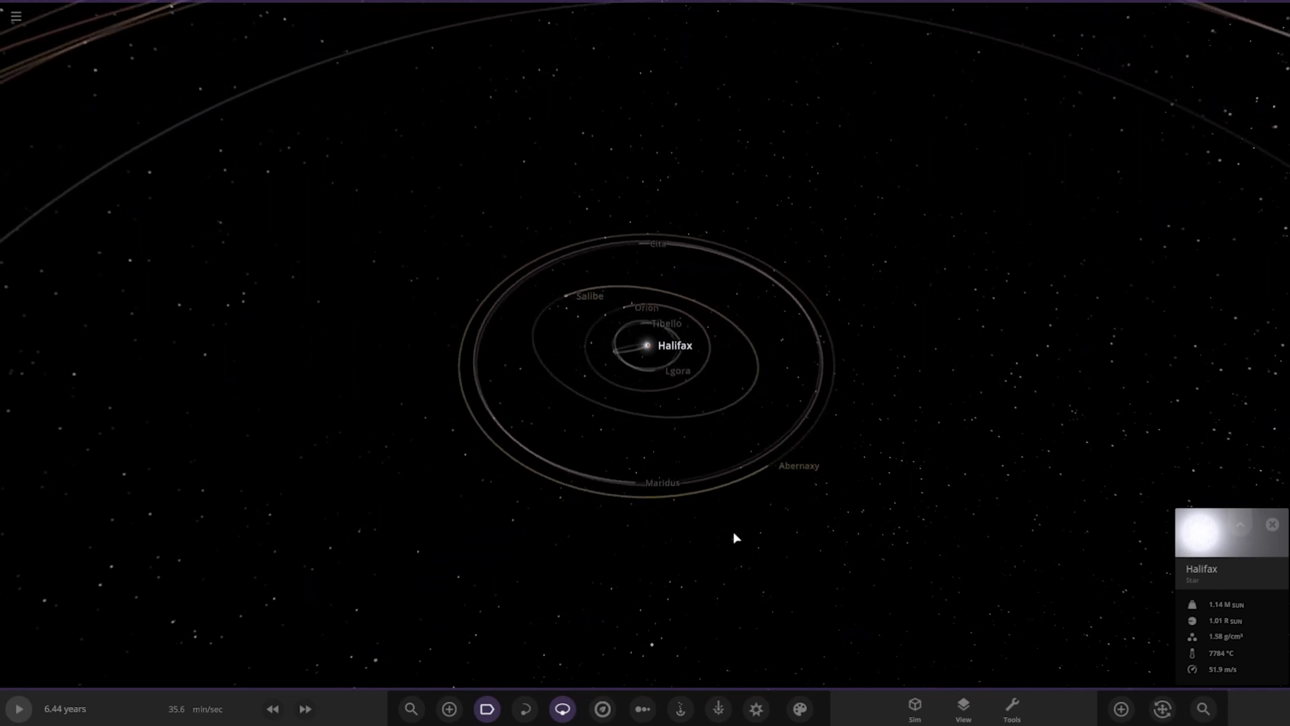
scroll("down", 3)
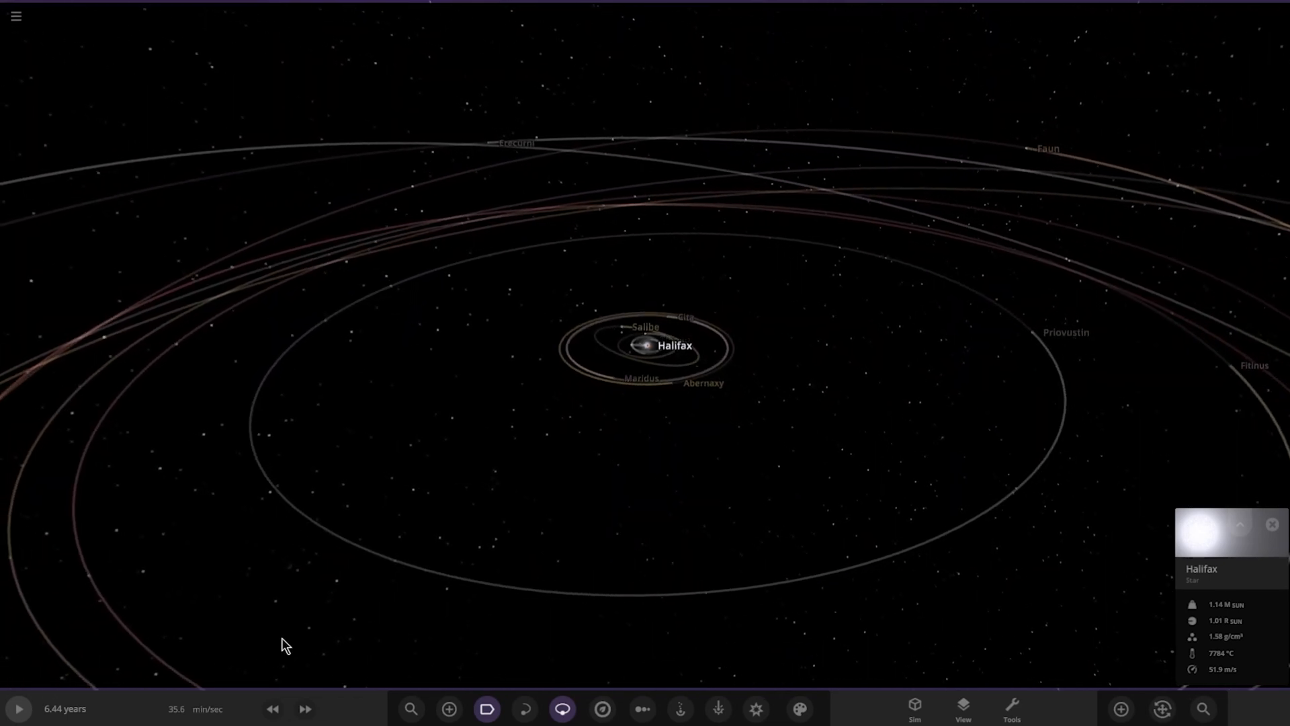